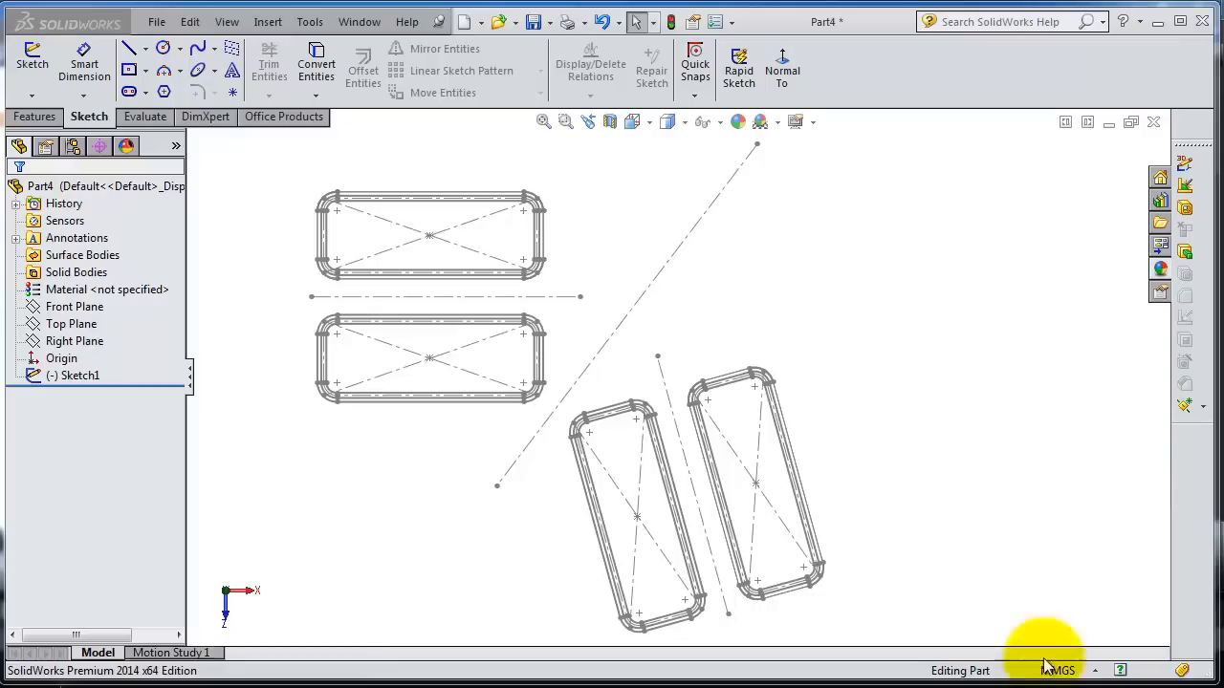
mouse_move(760, 327)
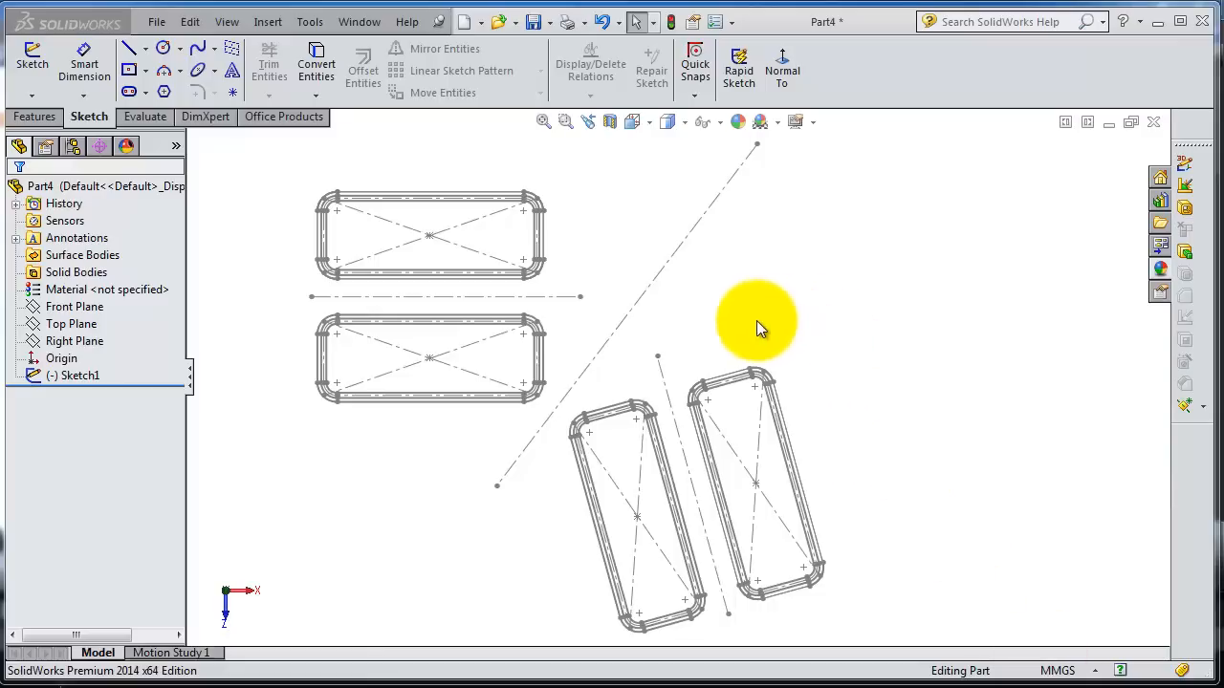
mouse_move(416, 156)
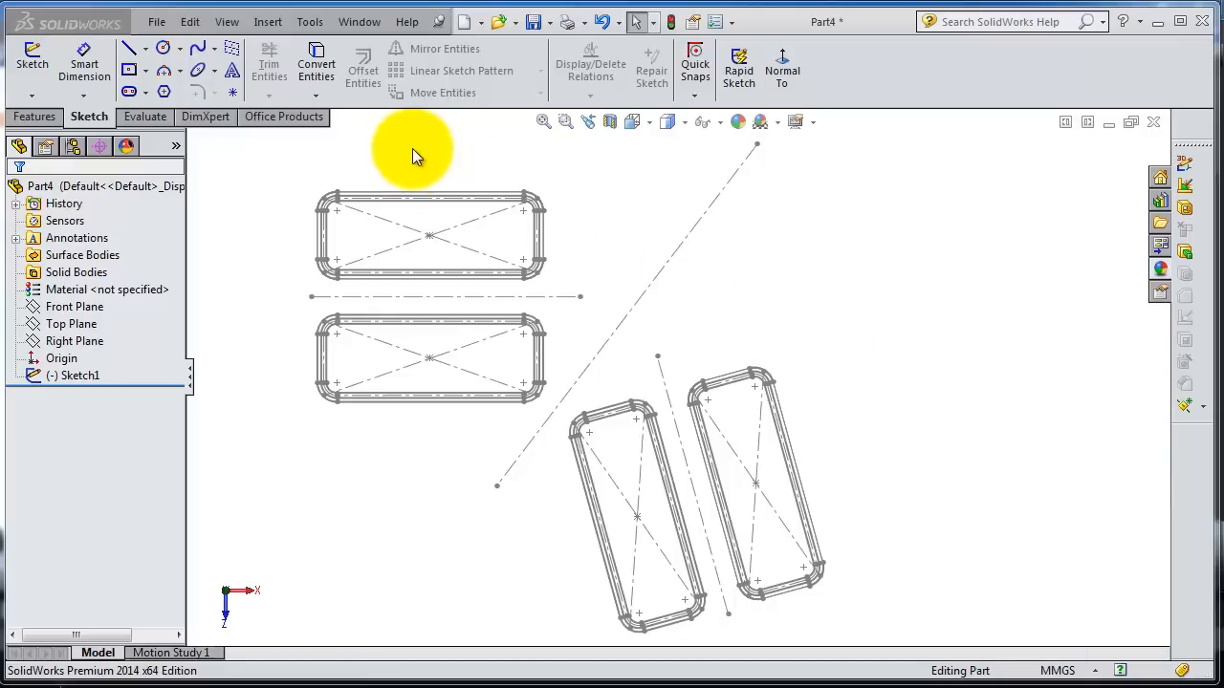
mouse_move(758, 313)
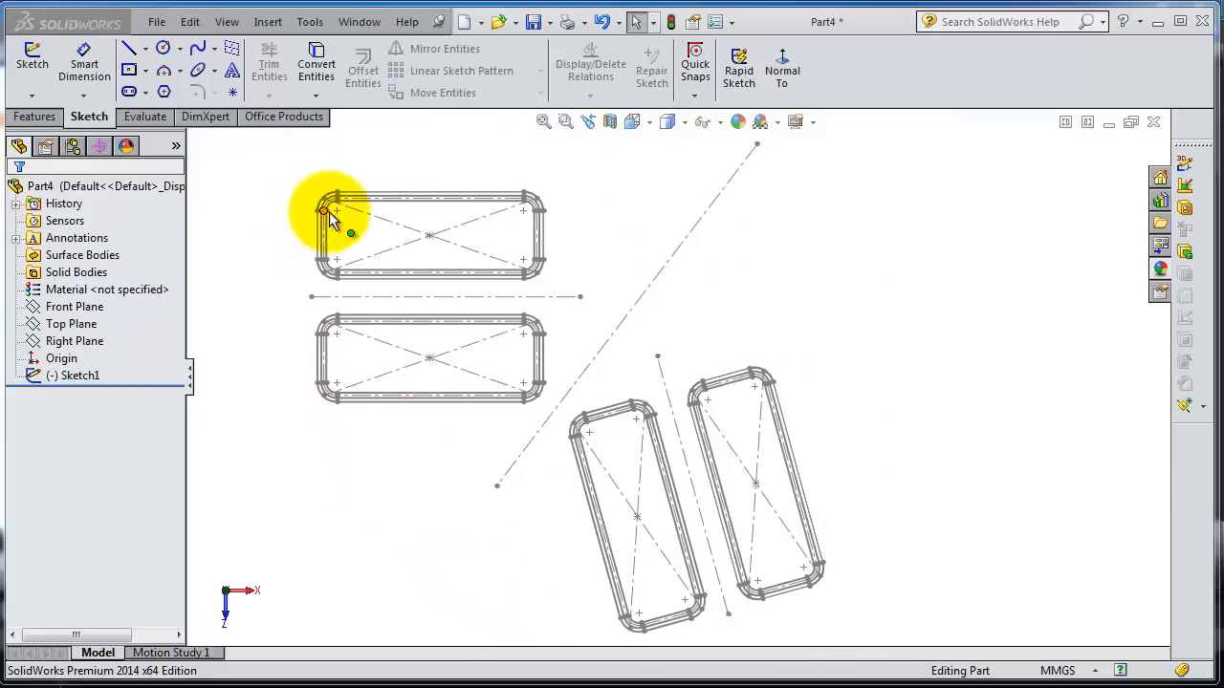
Select Sketch1 in the FeatureManager tree and enter Edit Sketch on it
click(75, 375)
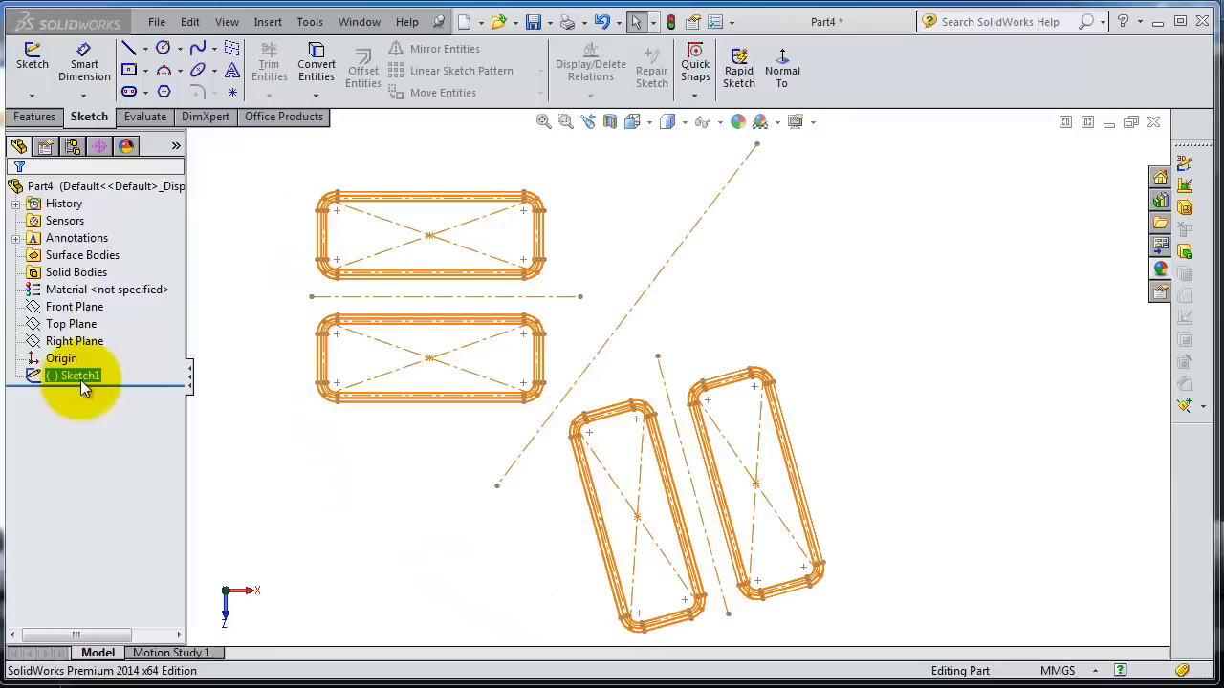
double_click(74, 374)
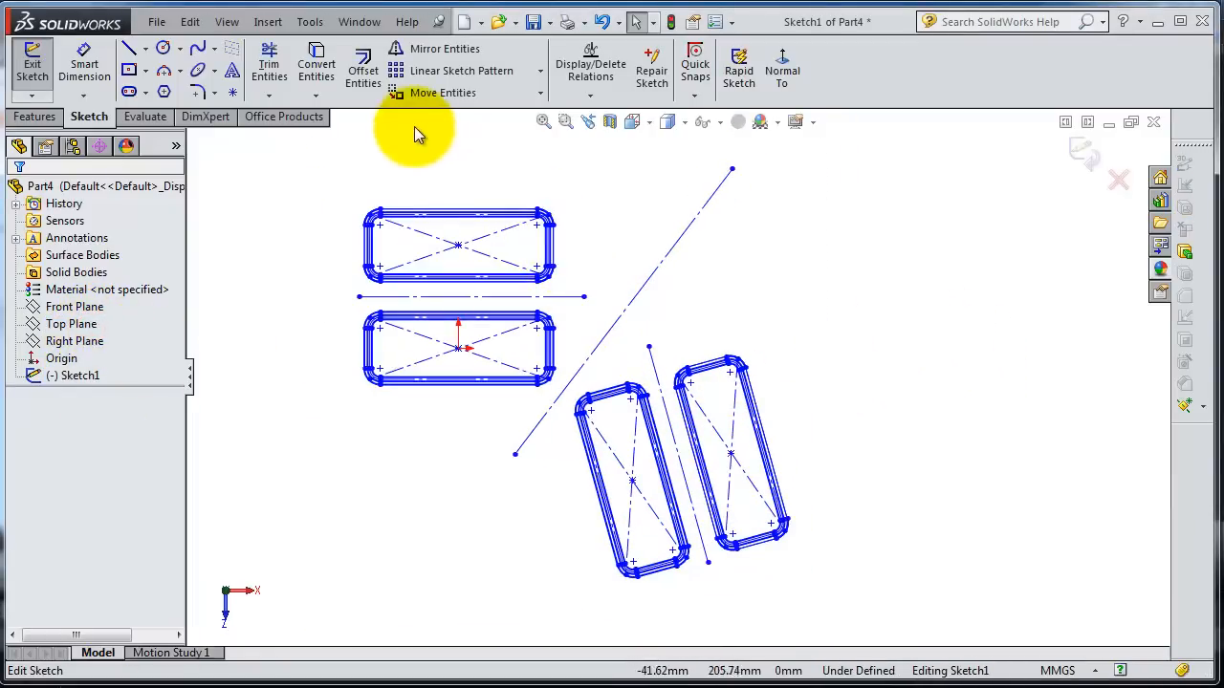
mouse_move(443, 93)
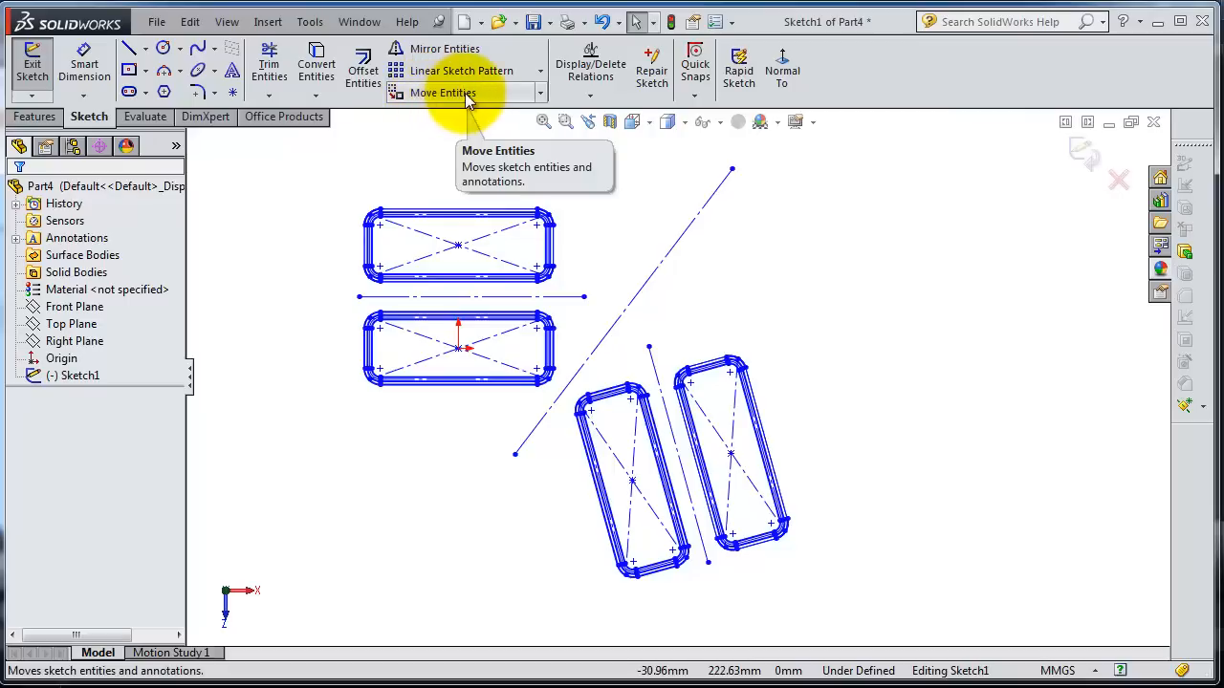
Start Move Entities and box-select the four rounded slots and centerlines as entities to move
click(442, 93)
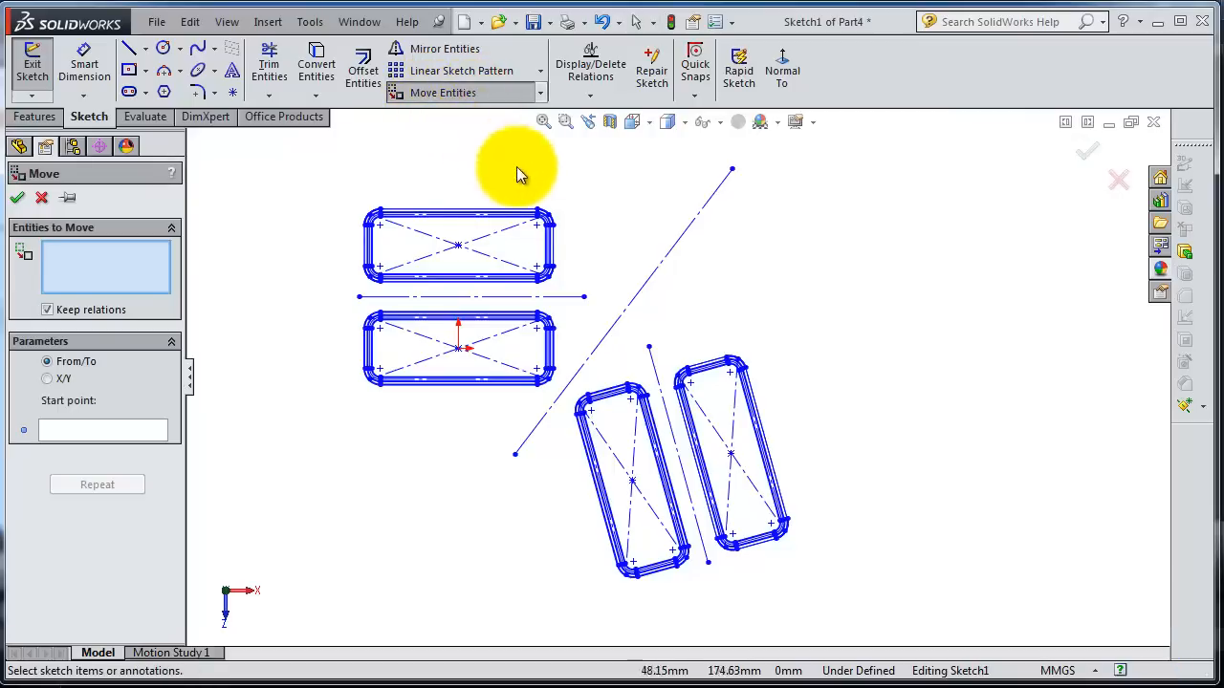
mouse_move(633, 258)
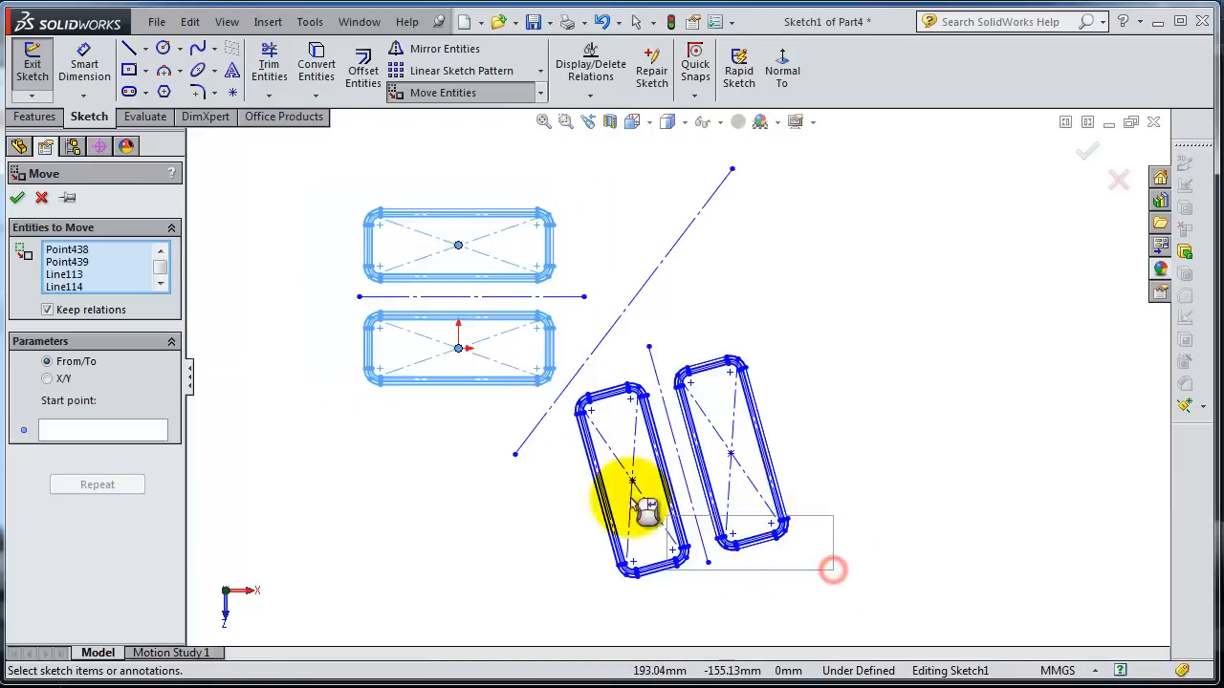
drag(645, 512, 660, 444)
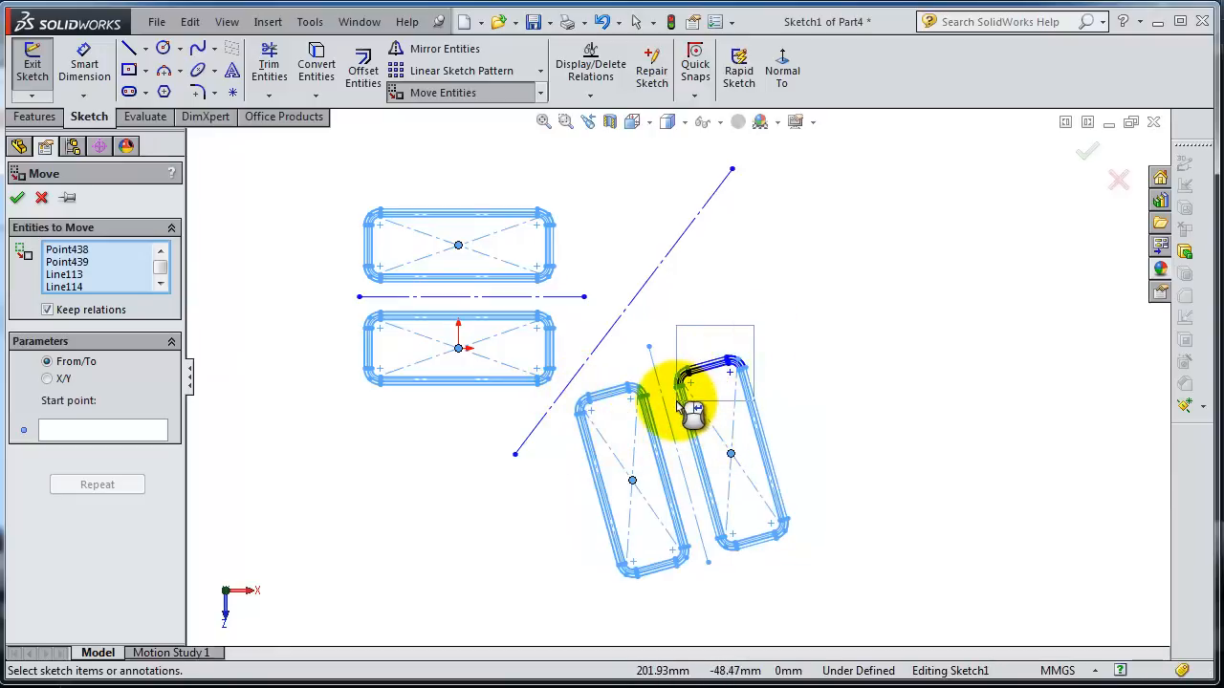
drag(689, 401, 784, 531)
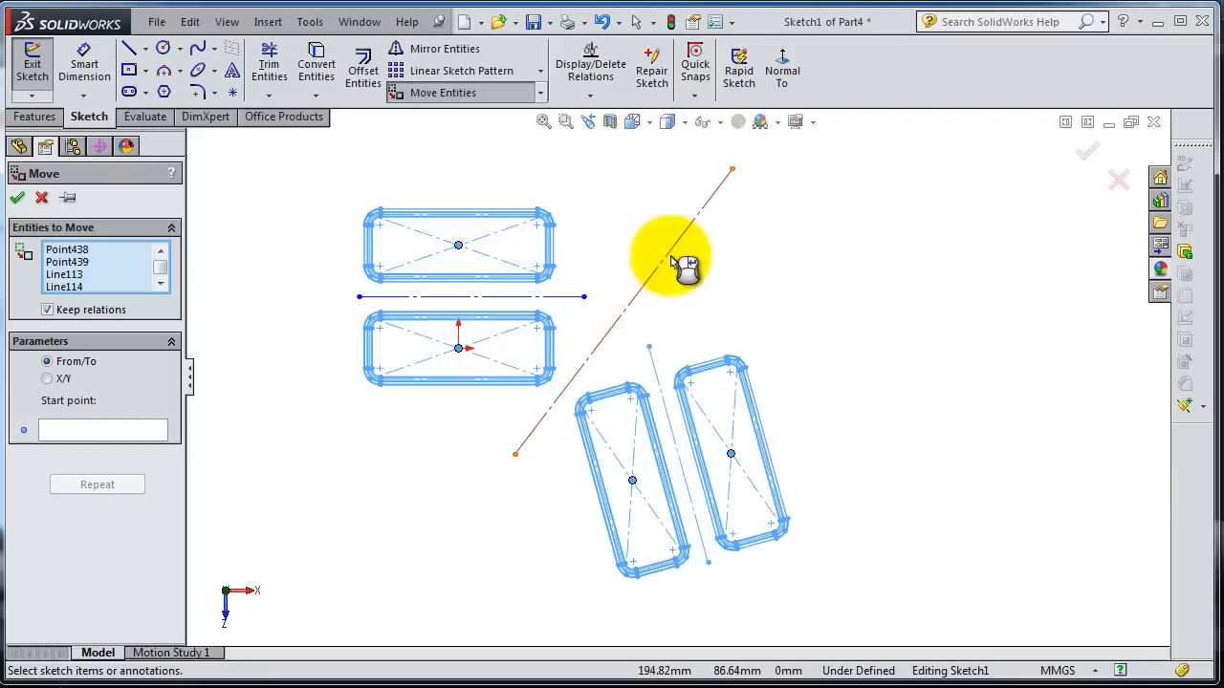
mouse_move(655, 406)
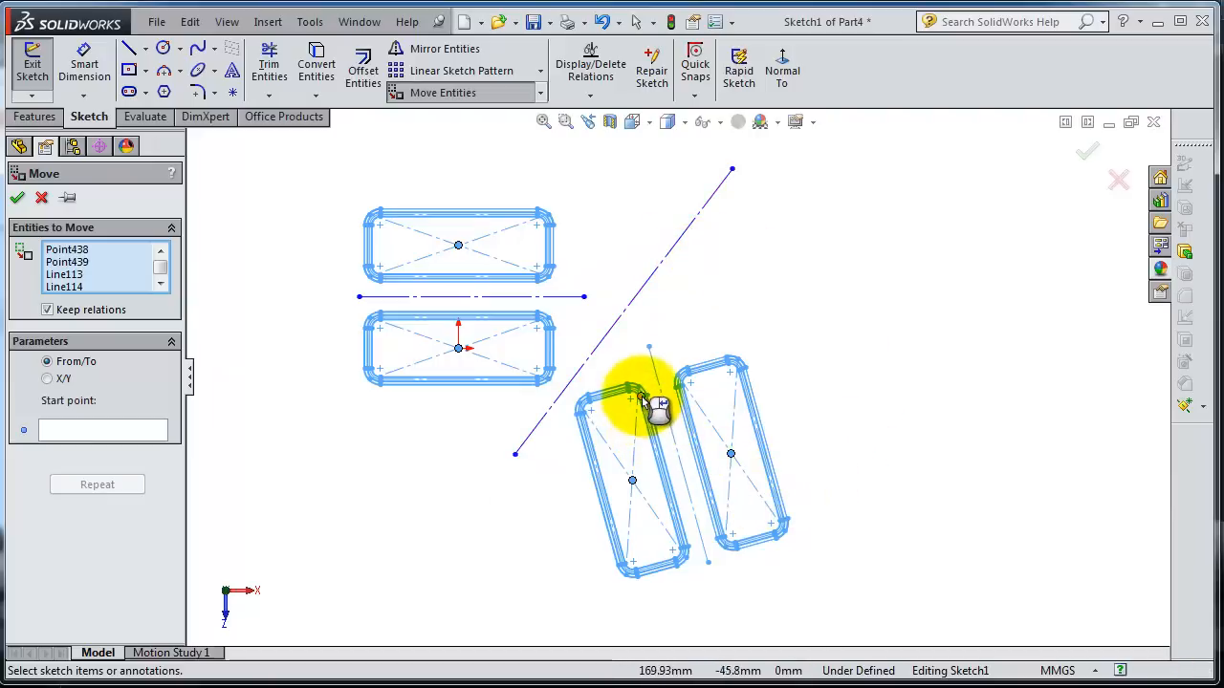
mouse_move(273, 382)
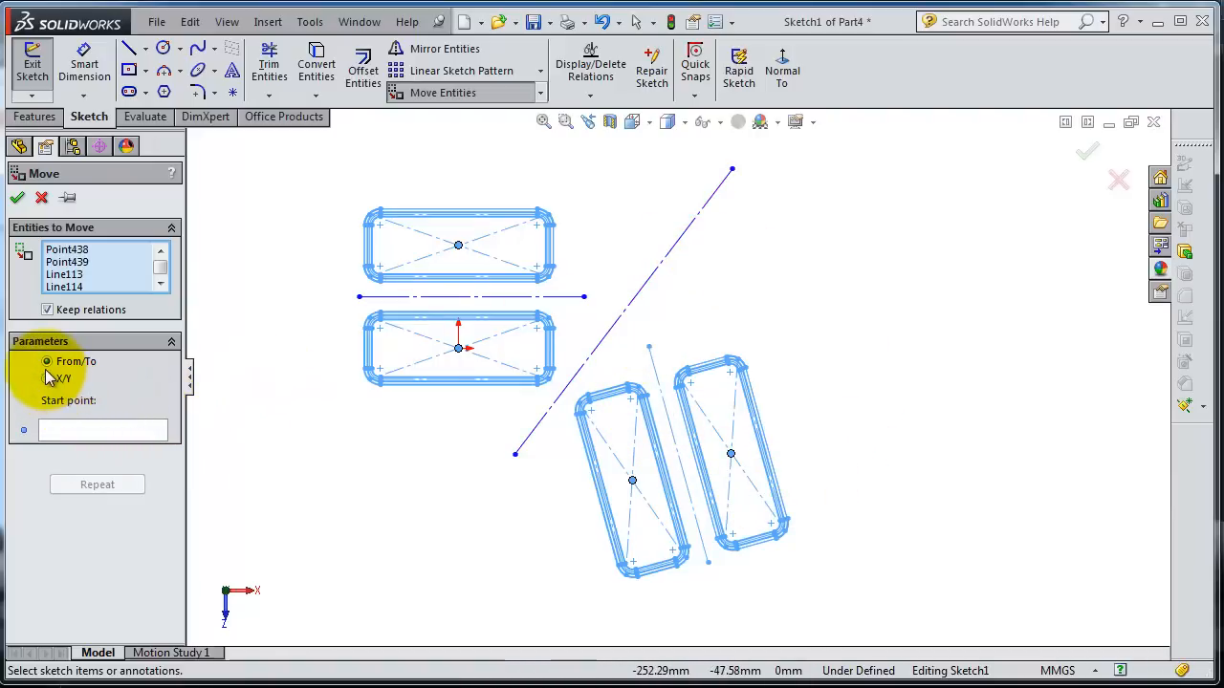
Set the move to From/To and begin picking the base point on the diagonal line
click(46, 362)
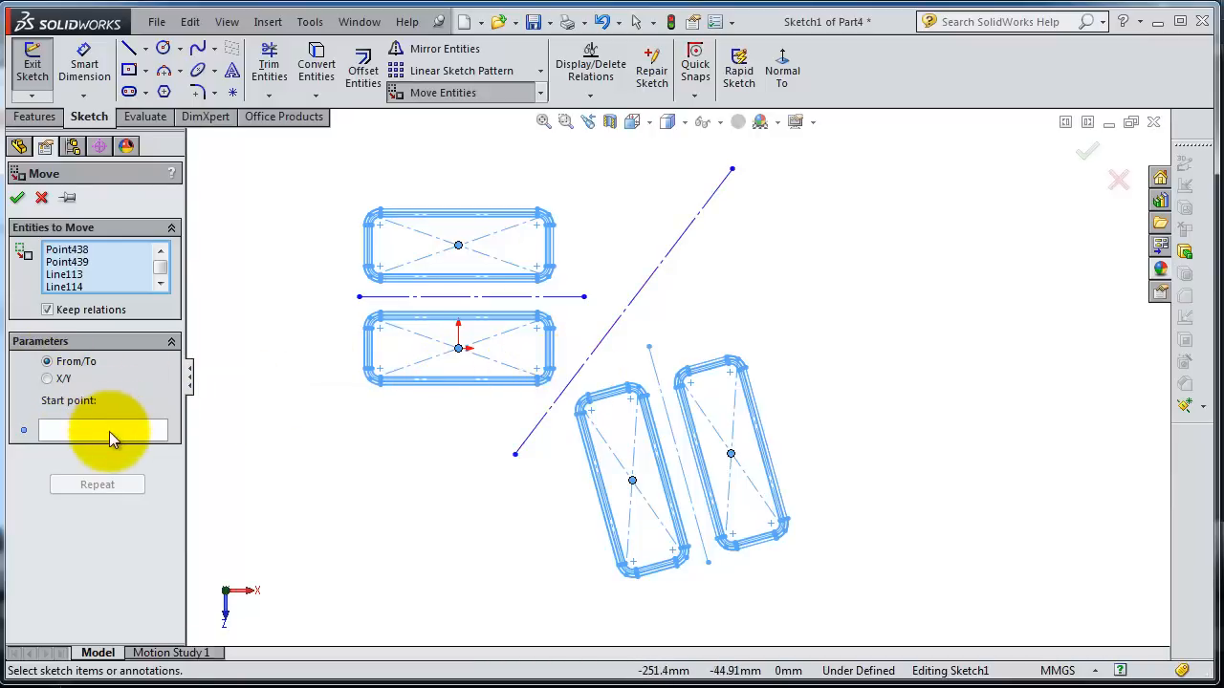
click(100, 430)
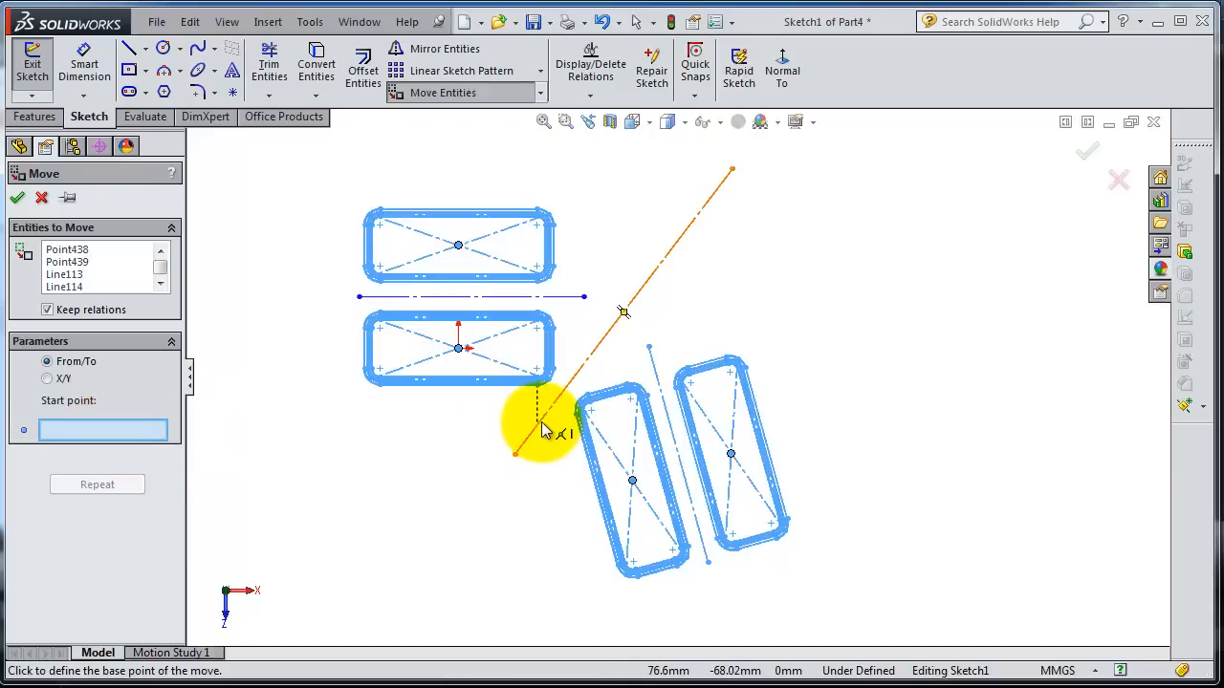
mouse_move(573, 387)
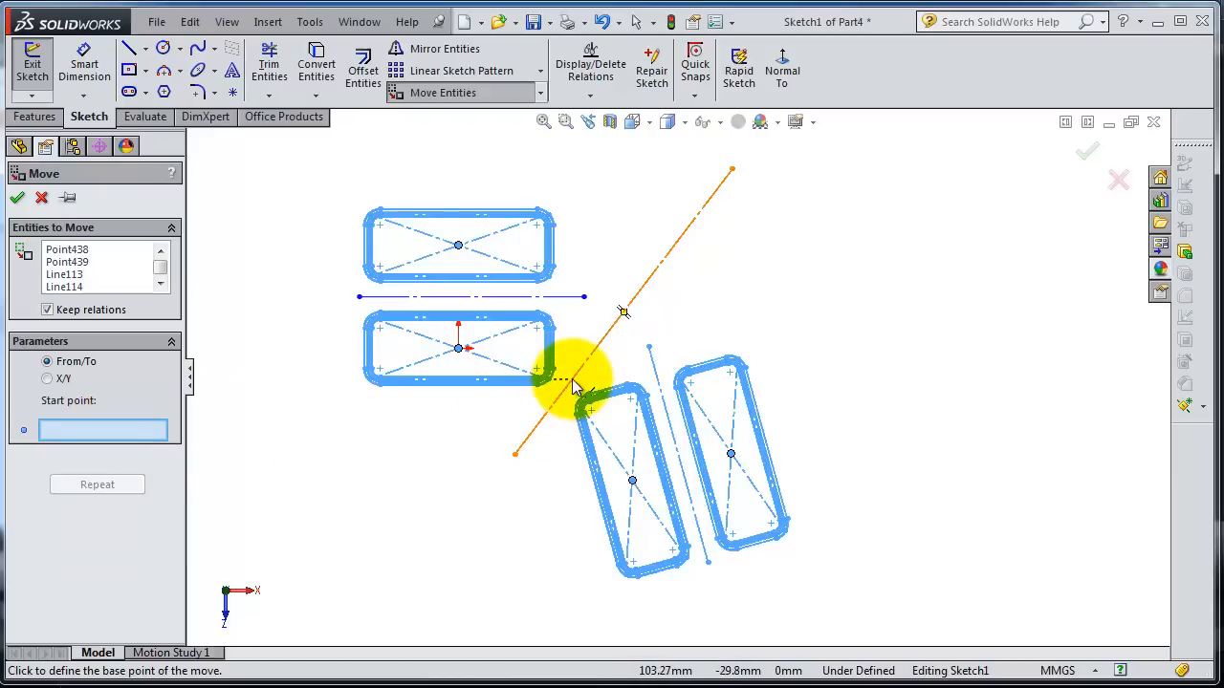
mouse_move(612, 347)
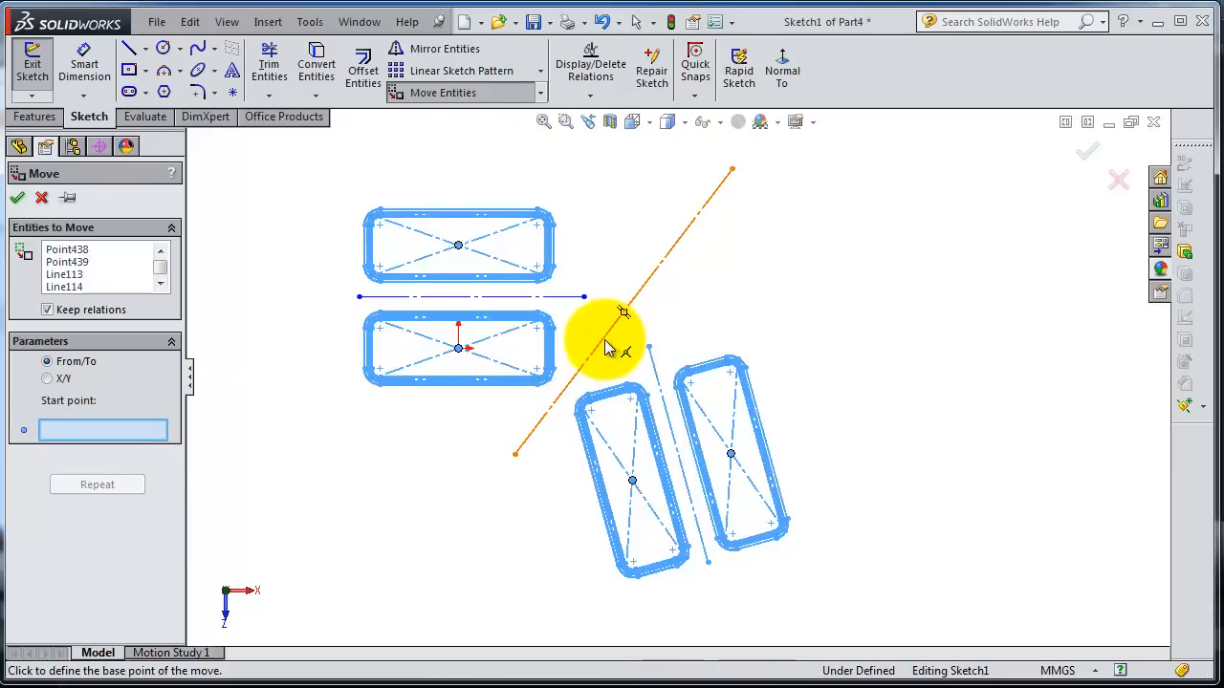
mouse_move(612, 320)
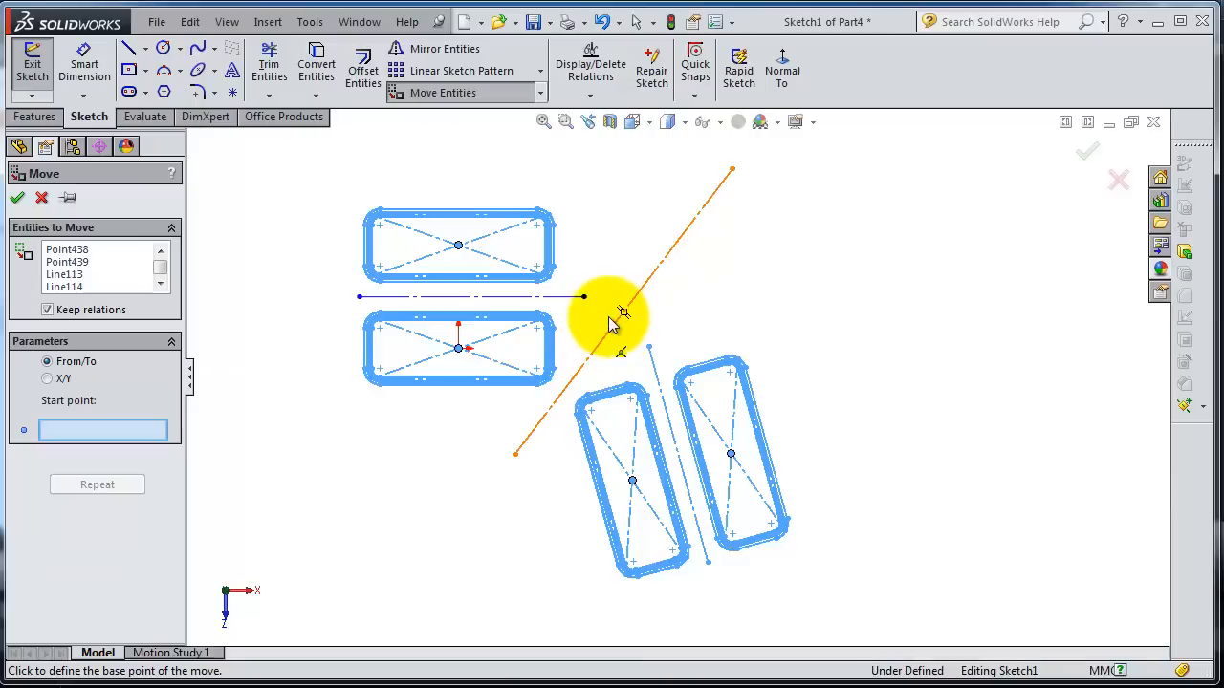
mouse_move(713, 205)
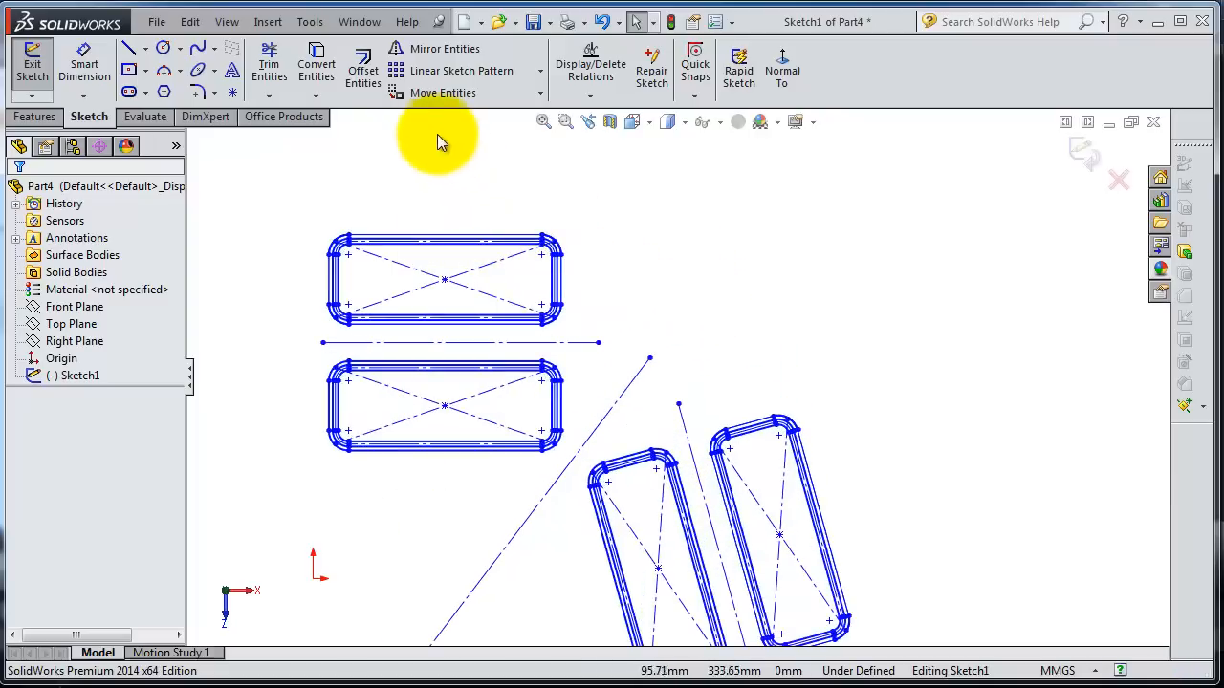
mouse_move(225, 244)
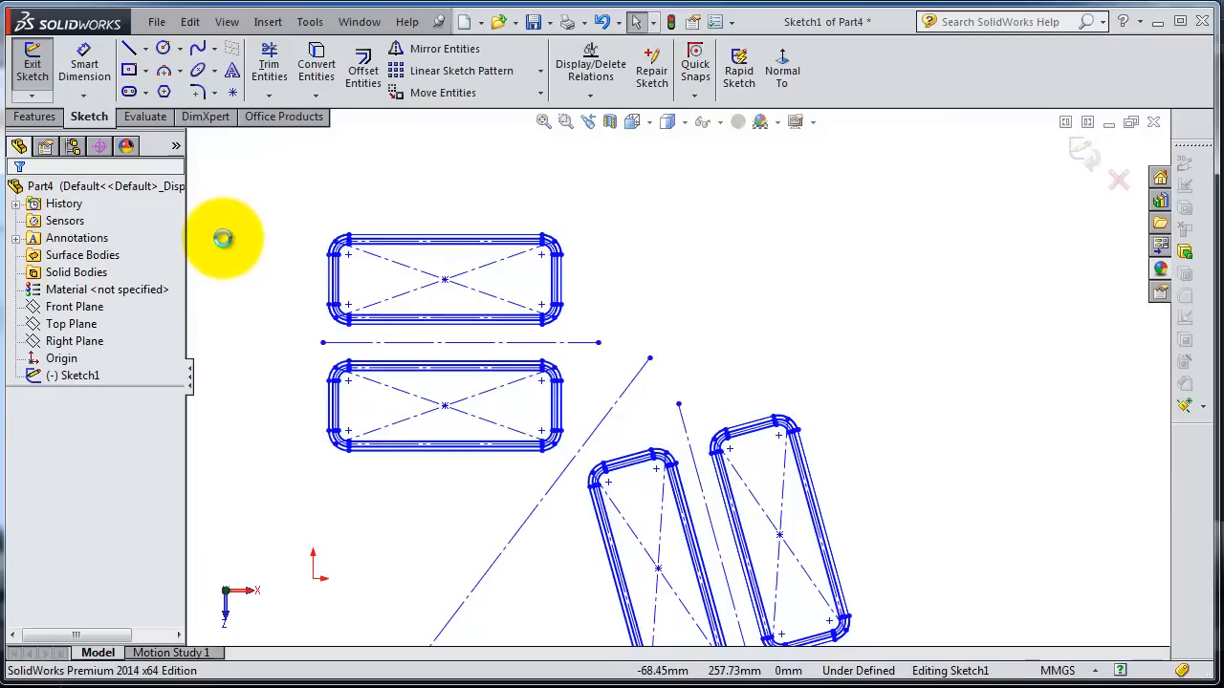
Select all 159 sketch entities with Ctrl+A
key(ctrl+a)
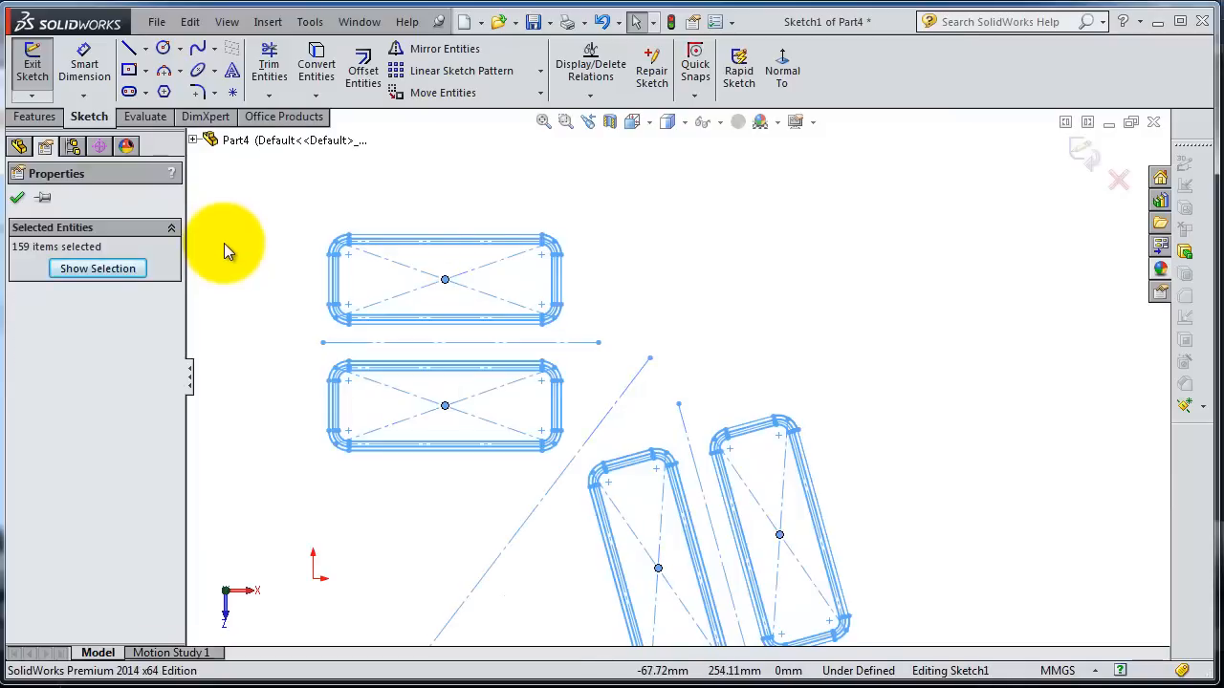
mouse_move(323, 316)
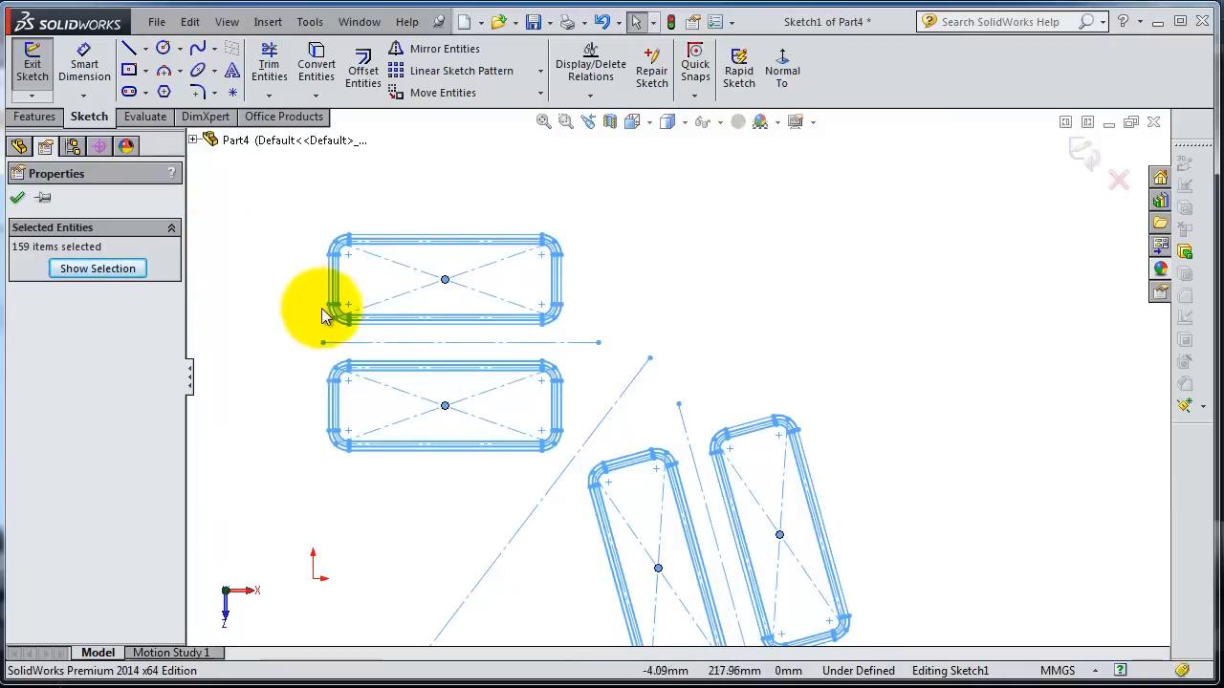
mouse_move(376, 112)
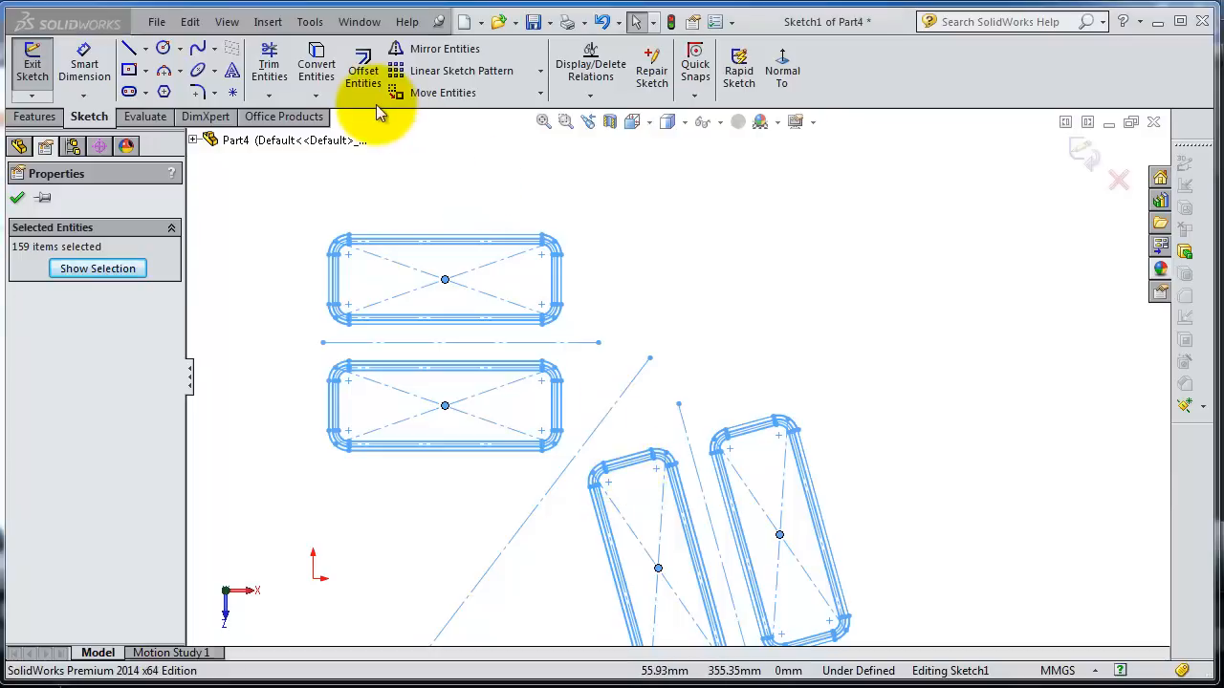
Move all 159 items so the diagonal centerline's upper endpoint lands on the origin
click(443, 92)
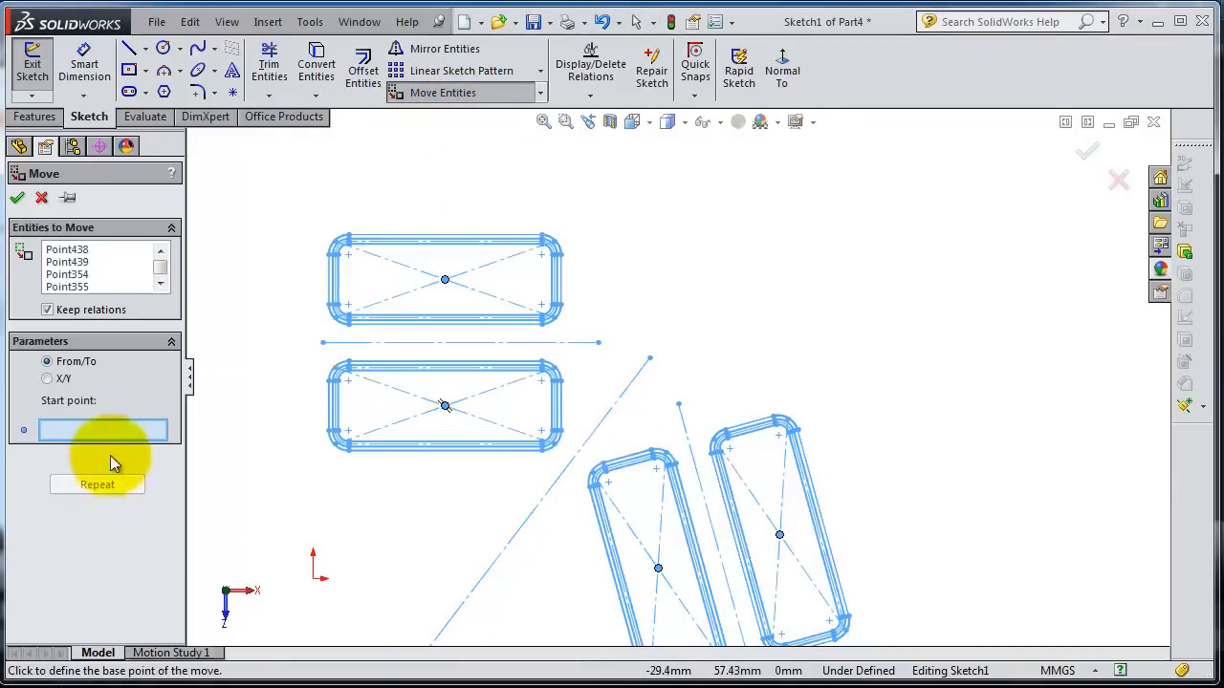
mouse_move(650, 364)
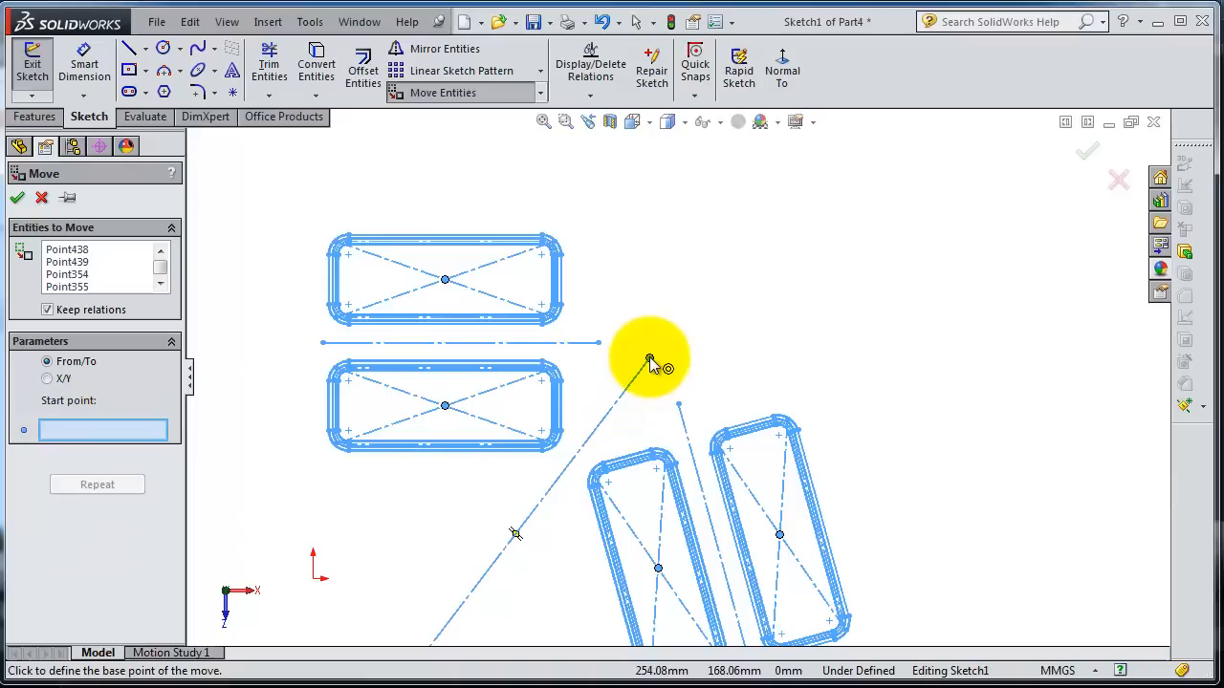
mouse_move(516, 540)
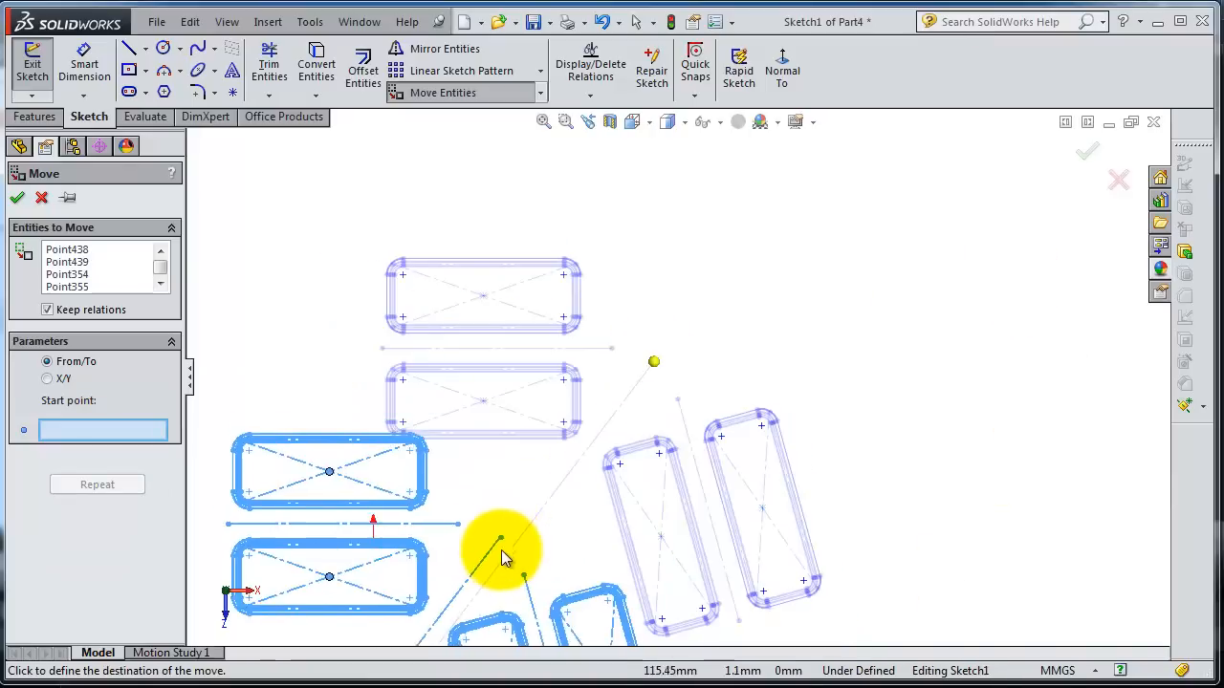
click(502, 550)
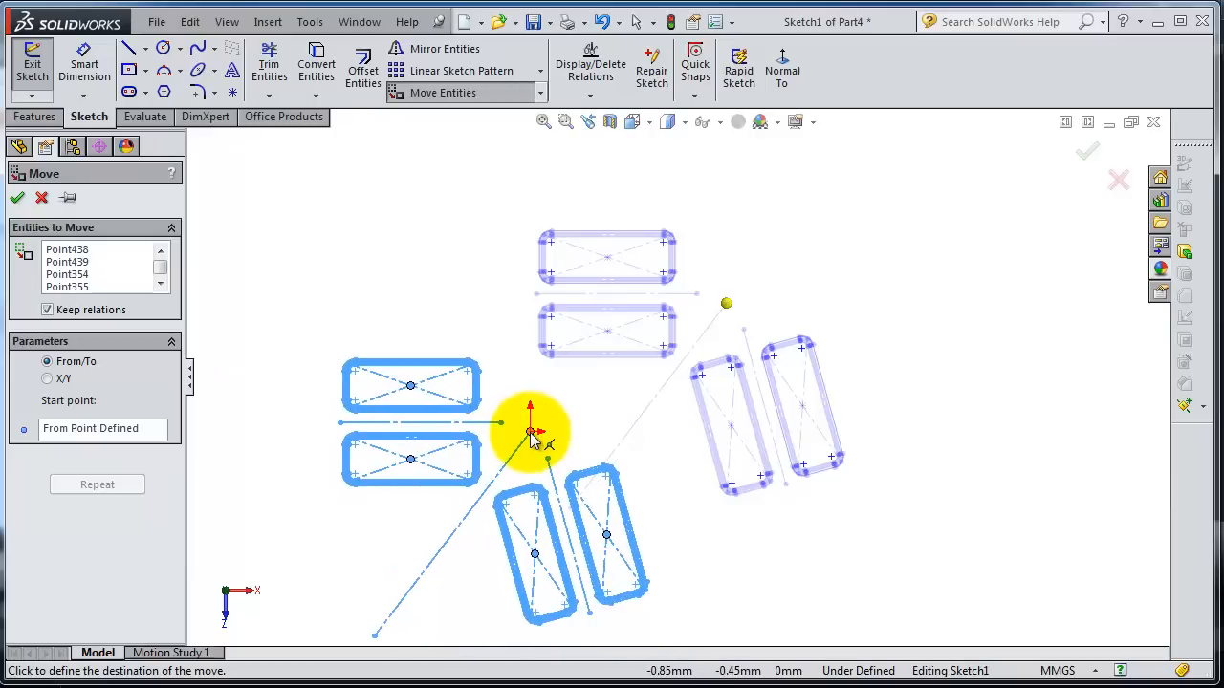
click(17, 198)
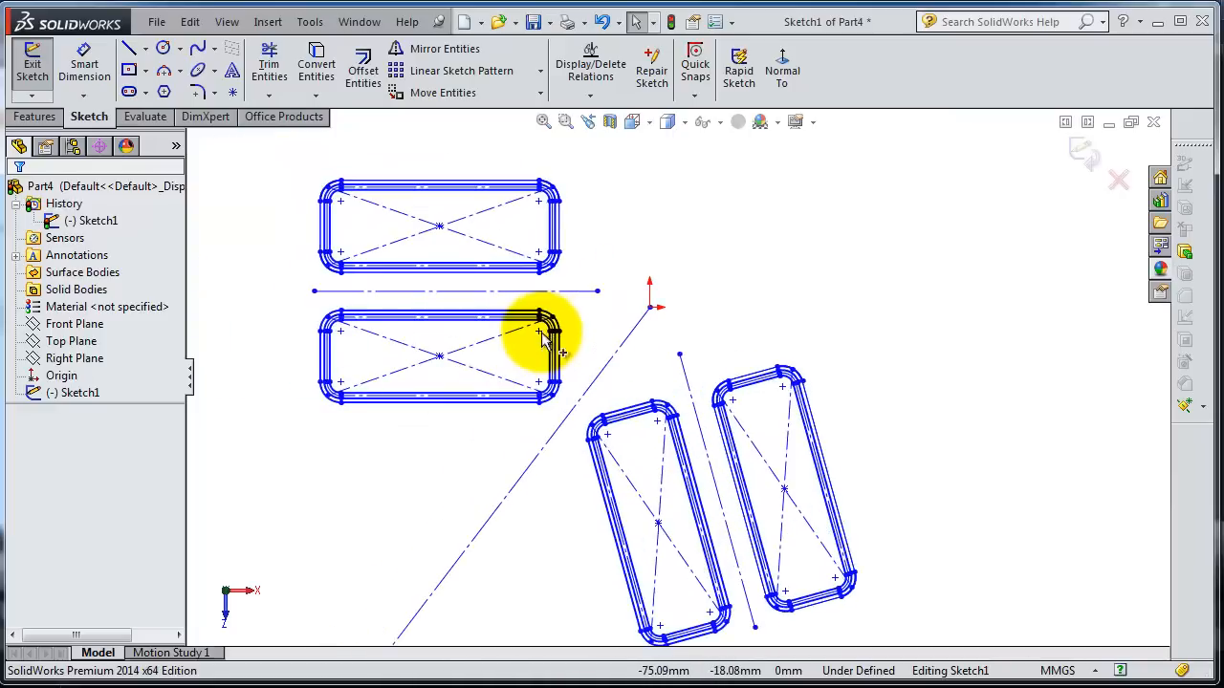
drag(540, 340, 549, 378)
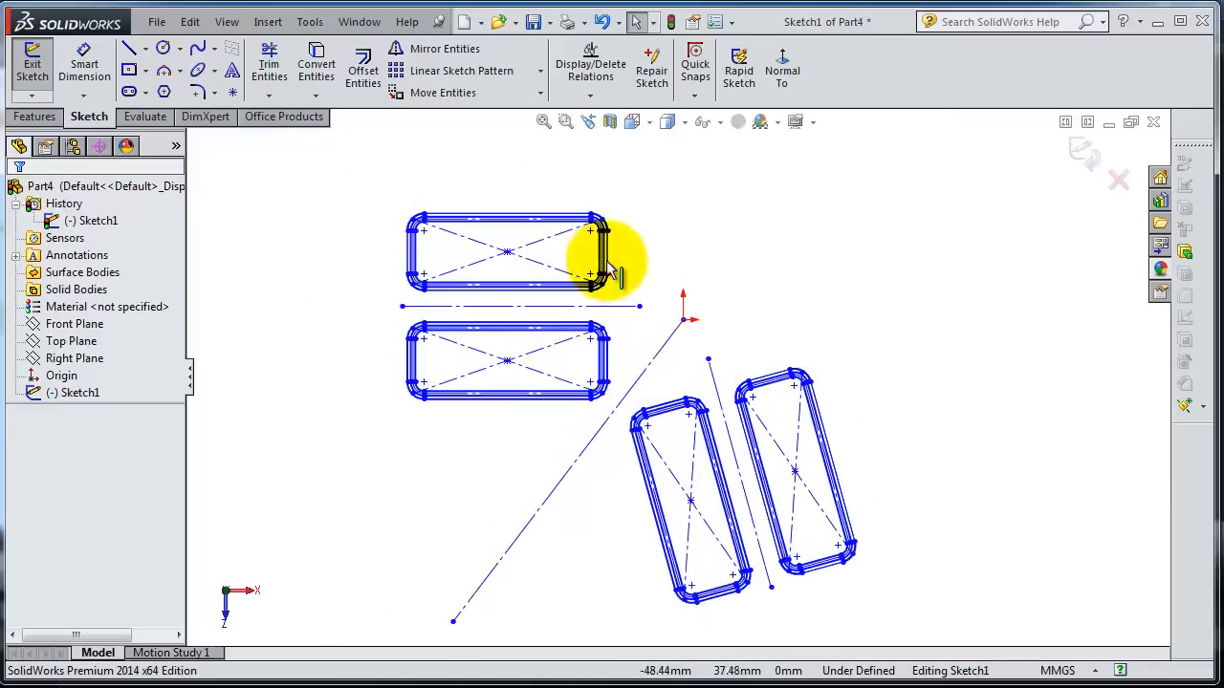
mouse_move(755, 286)
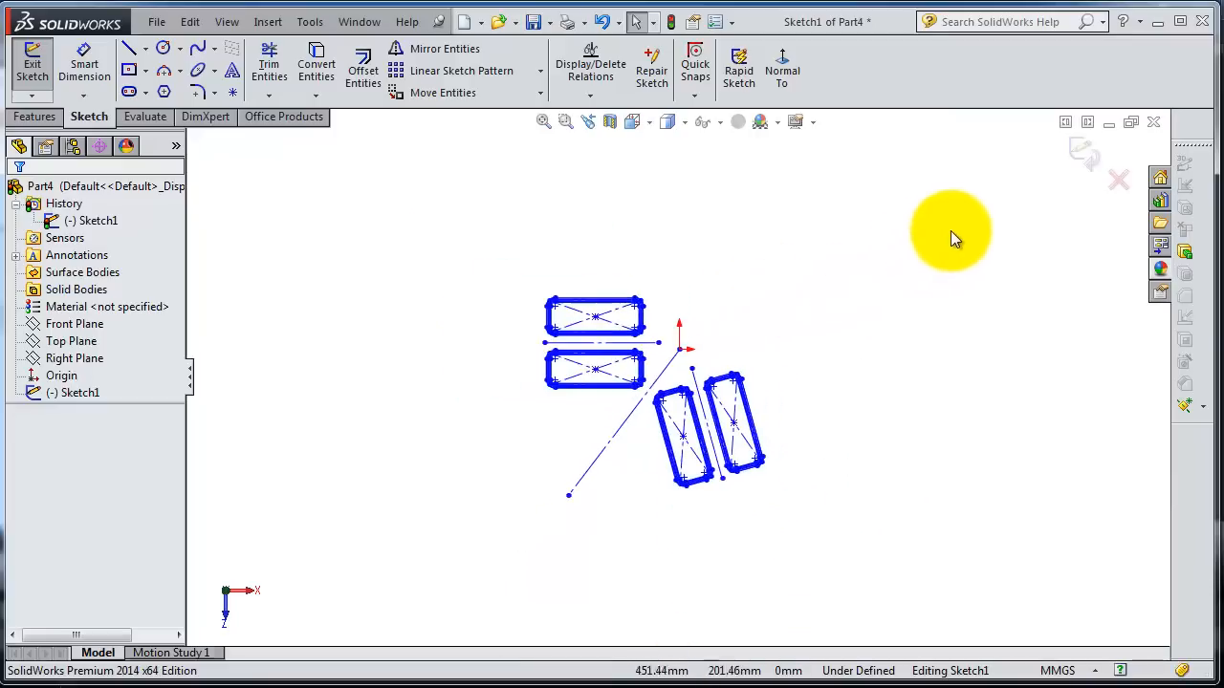
mouse_move(540, 106)
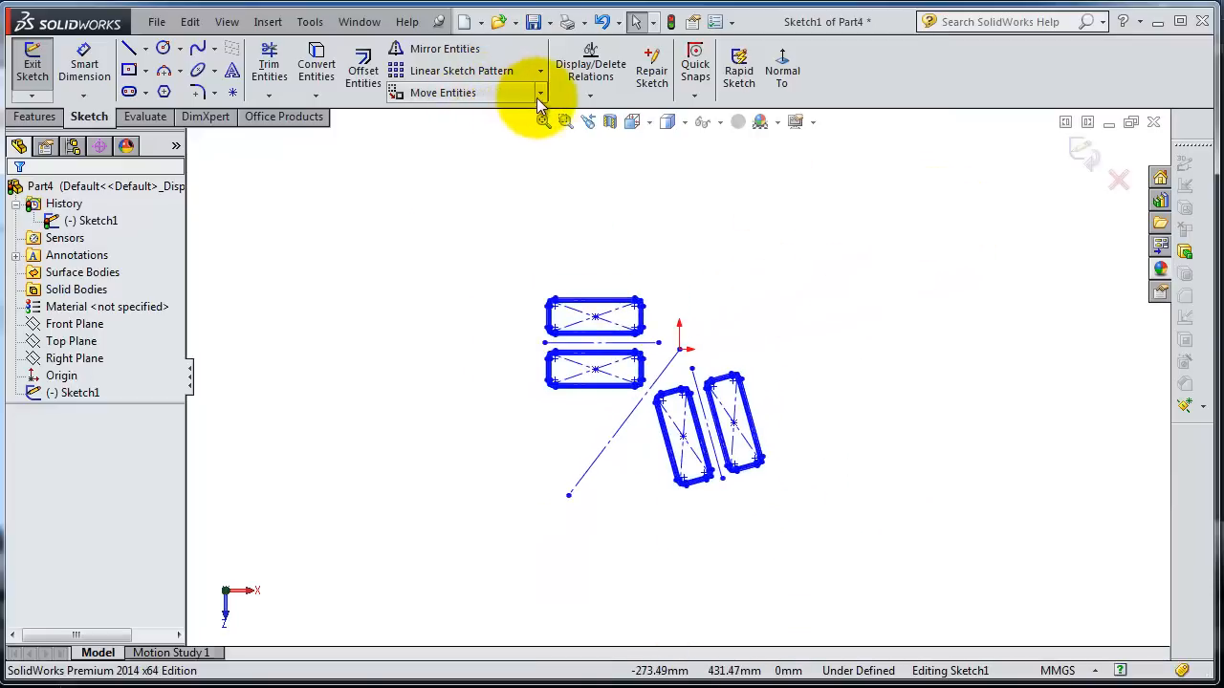
Choose Copy Entities from the Move Entities flyout
click(539, 93)
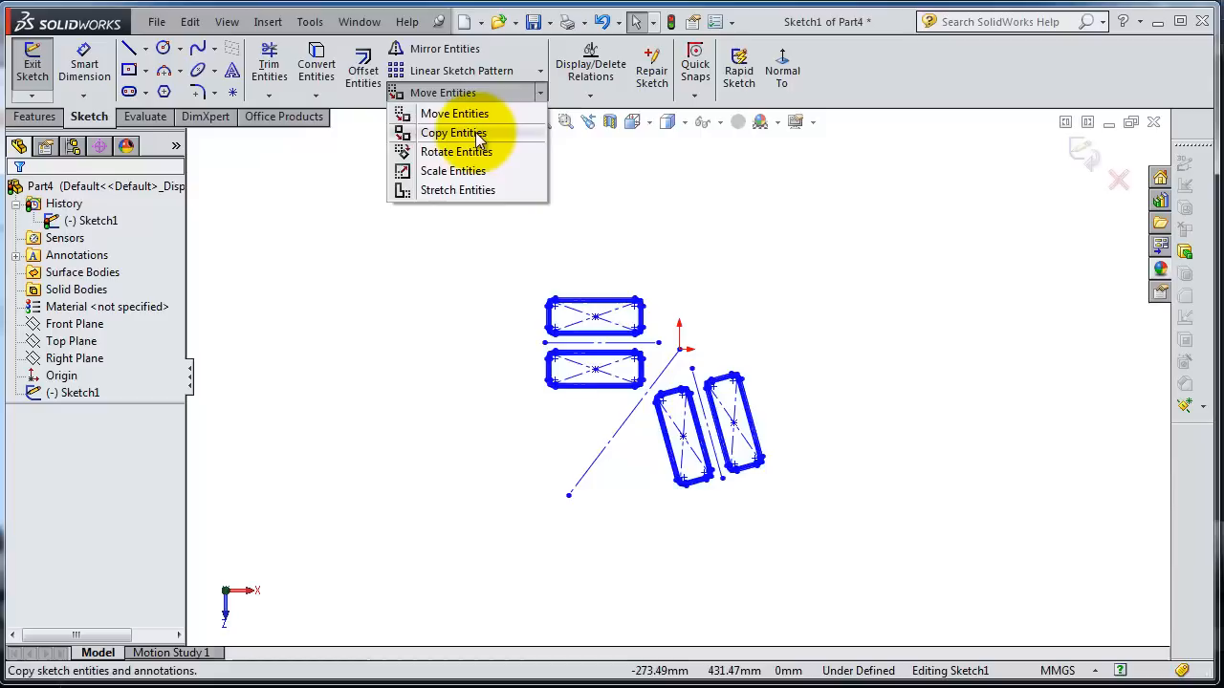
click(453, 133)
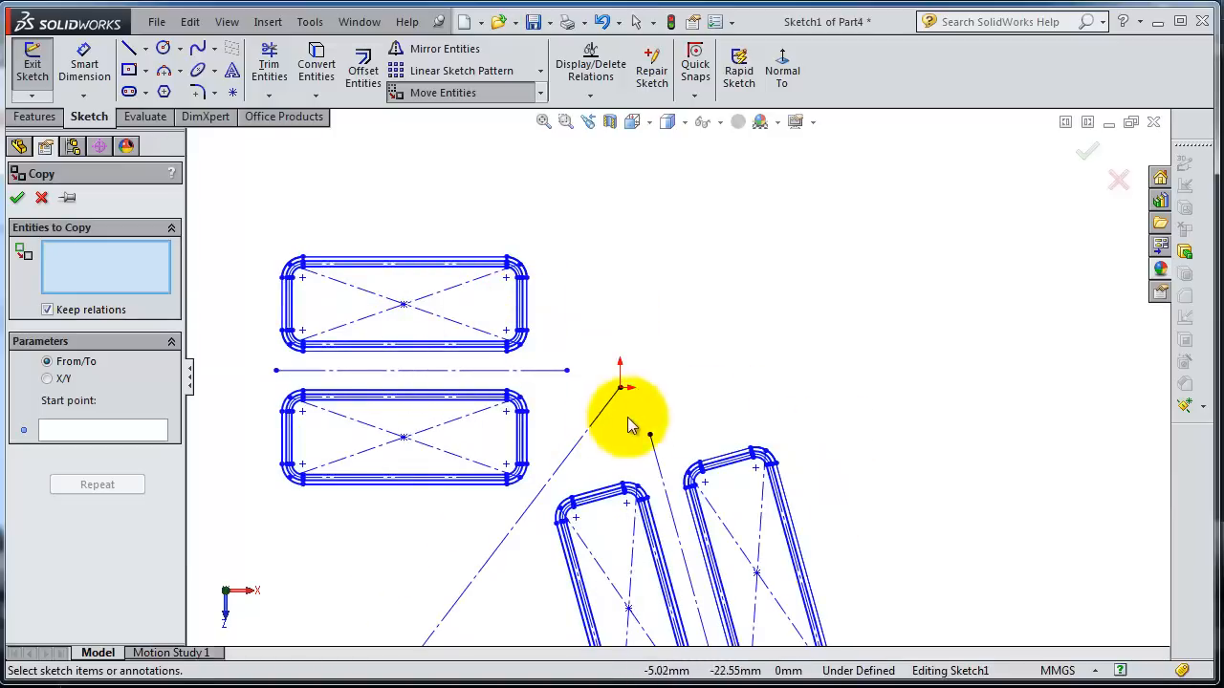
mouse_move(808, 511)
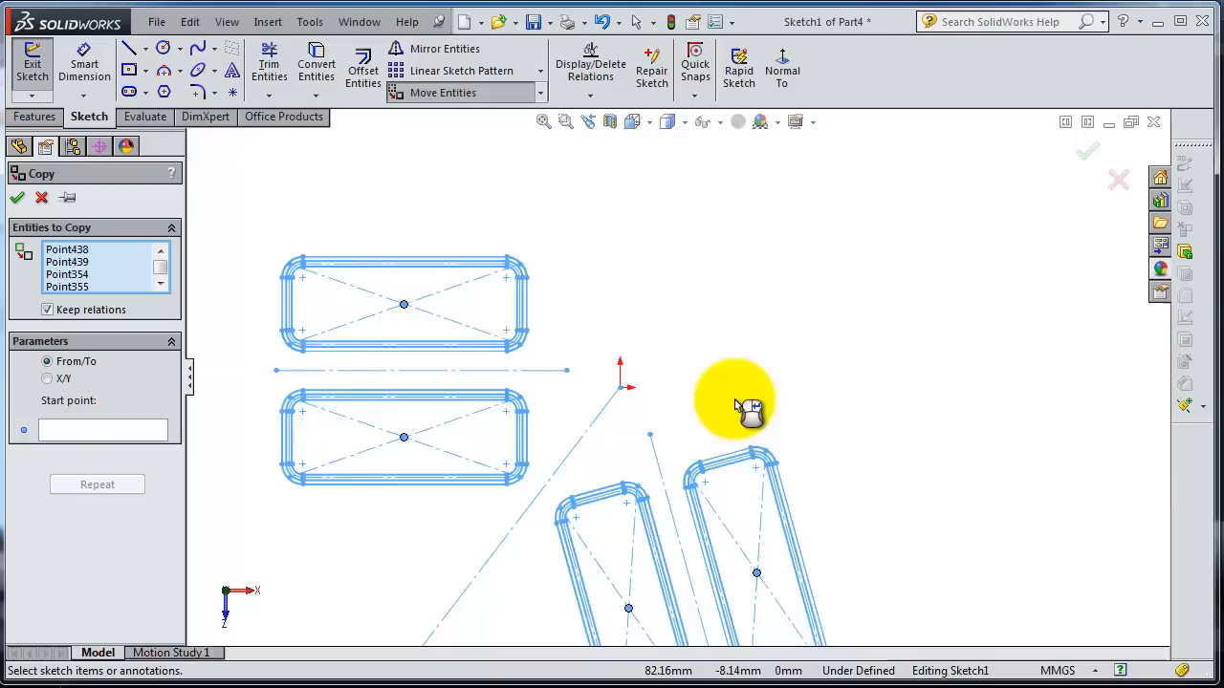
Copy the whole slot group from the origin to a point down-left along the mirror line
click(100, 429)
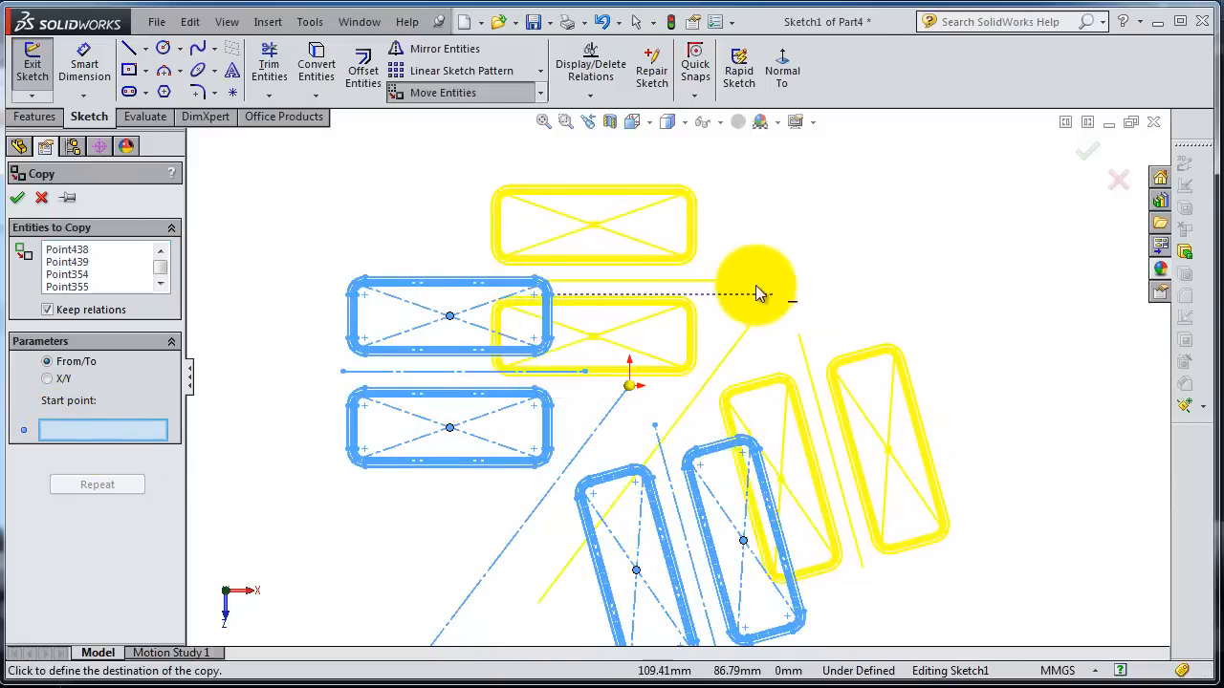
click(759, 293)
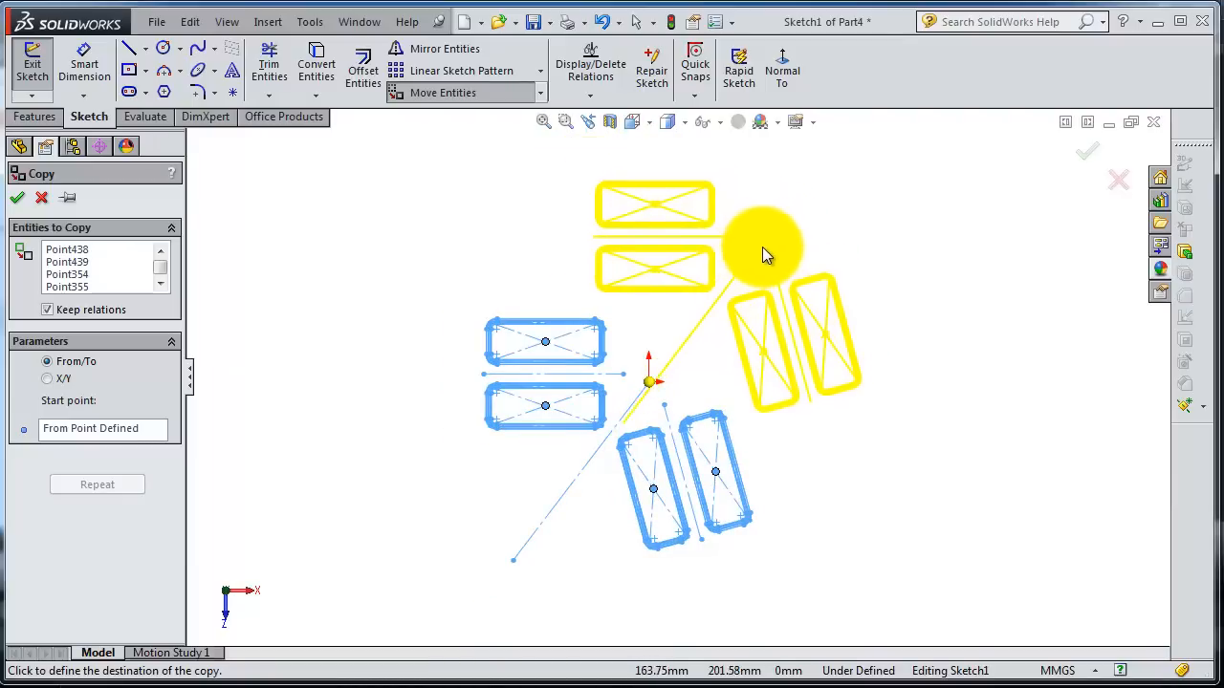
mouse_move(775, 230)
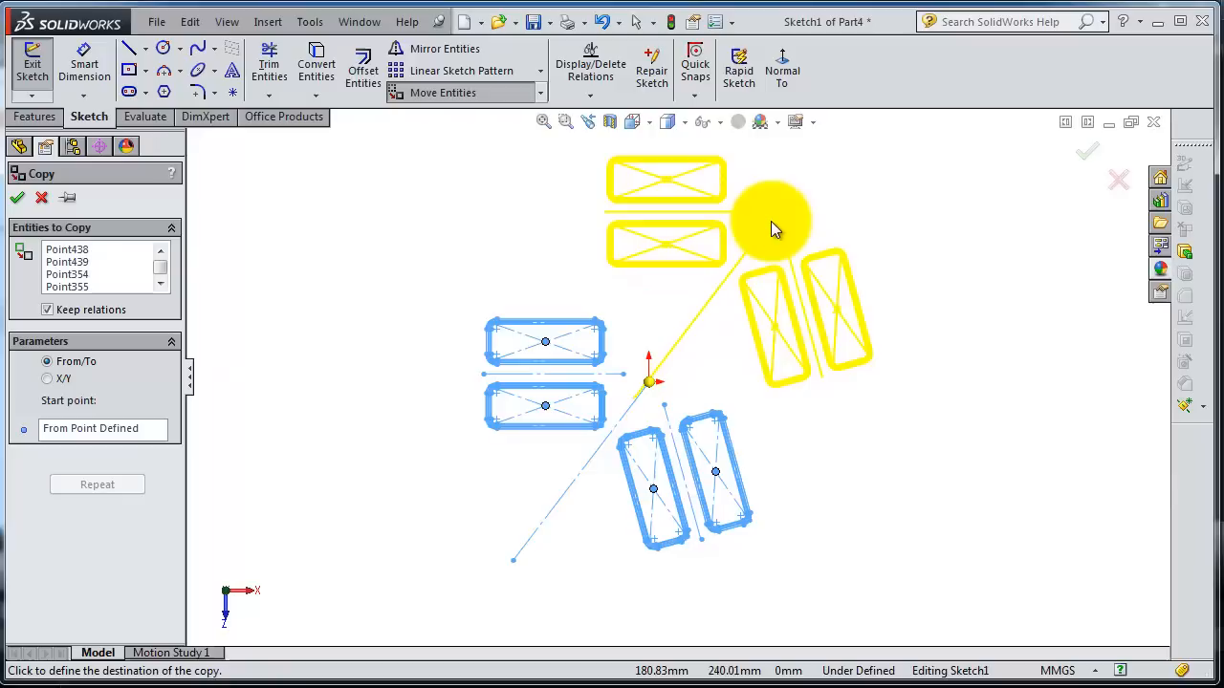
mouse_move(516, 593)
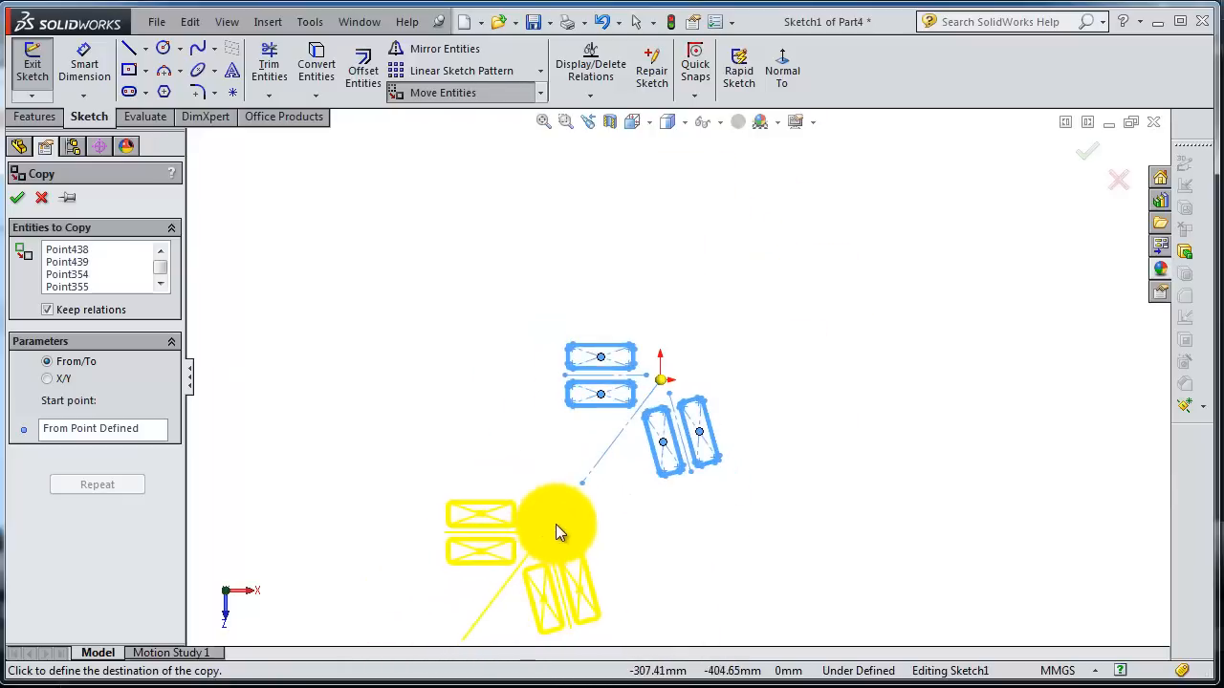
mouse_move(621, 440)
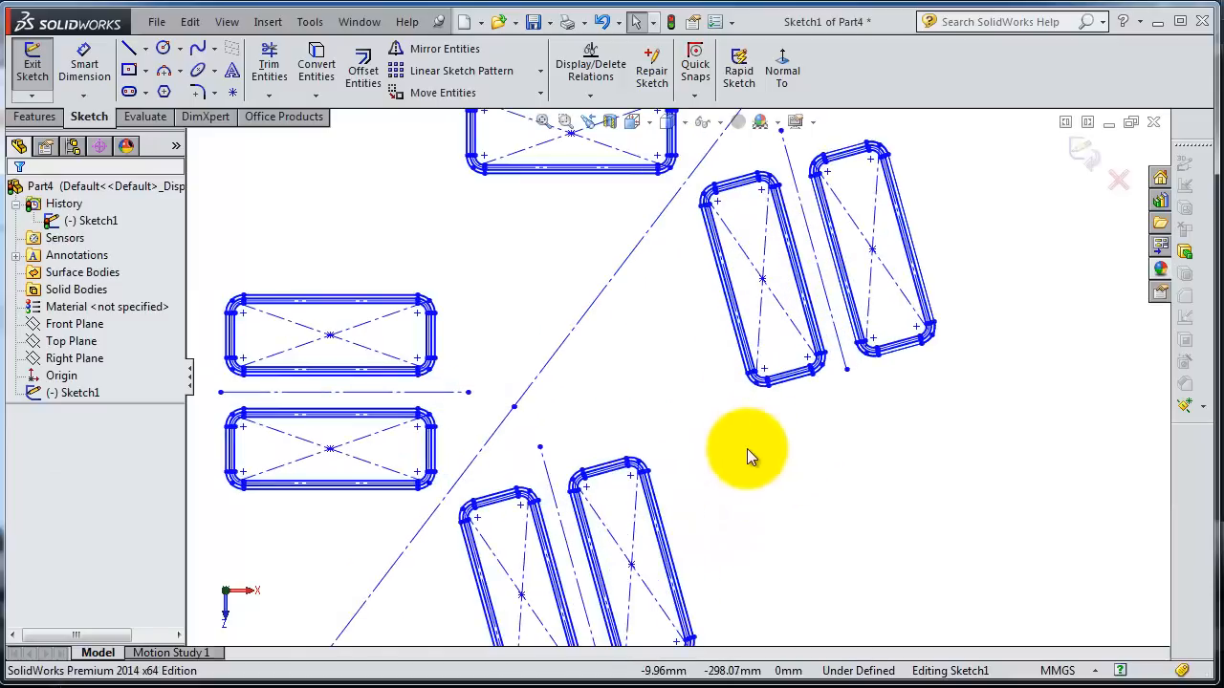
scroll(down, 3)
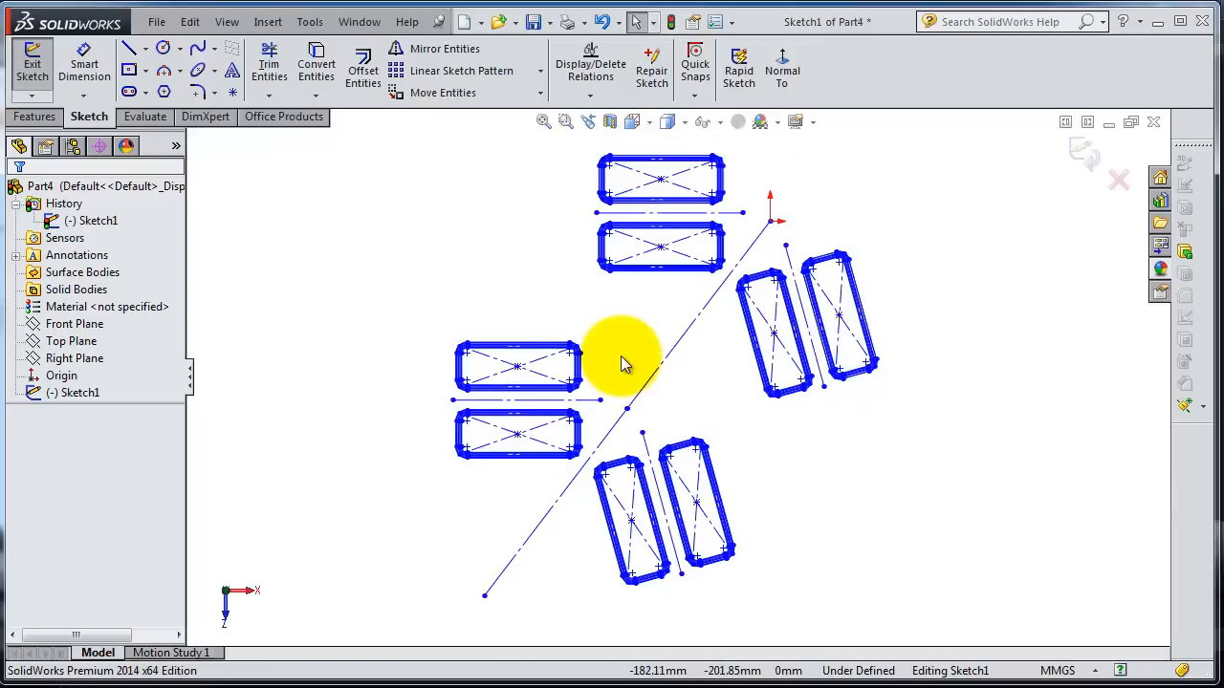
mouse_move(612, 340)
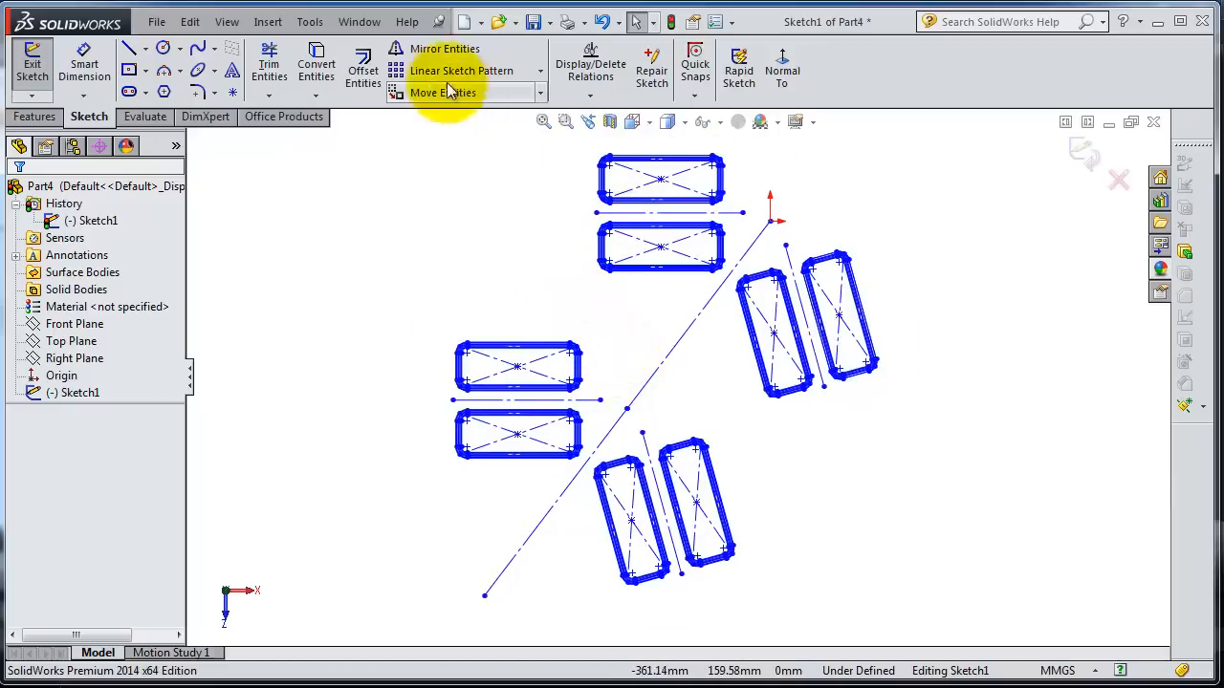
mouse_move(693, 291)
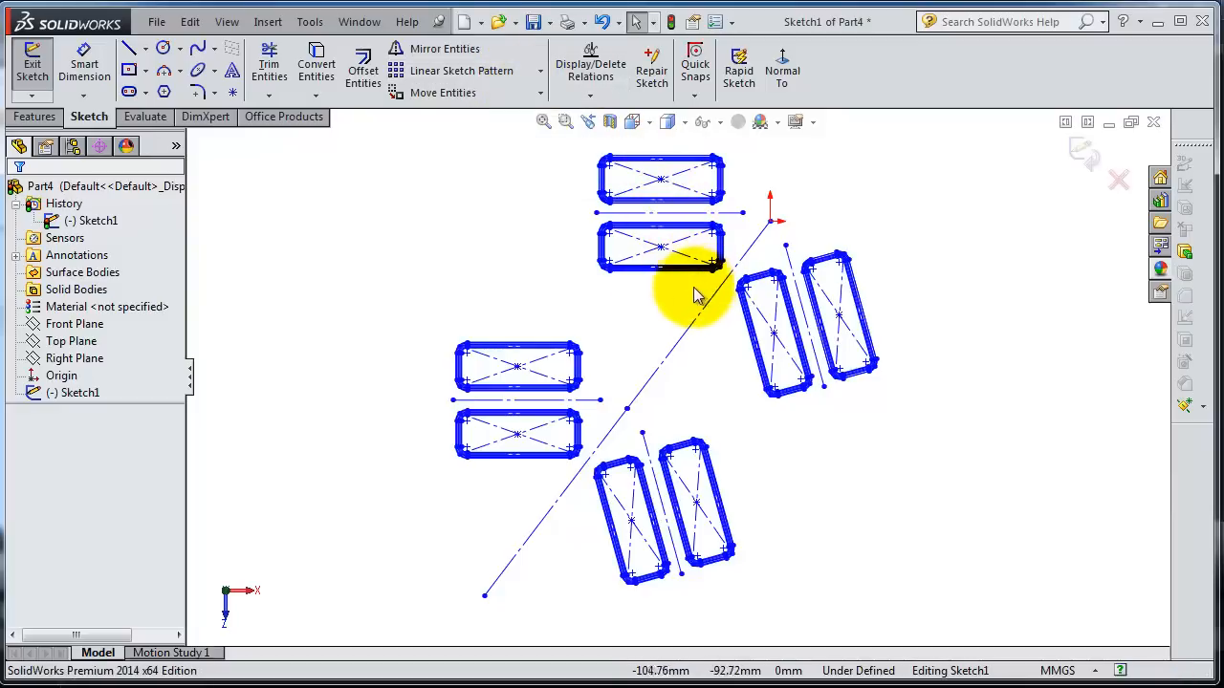
mouse_move(935, 480)
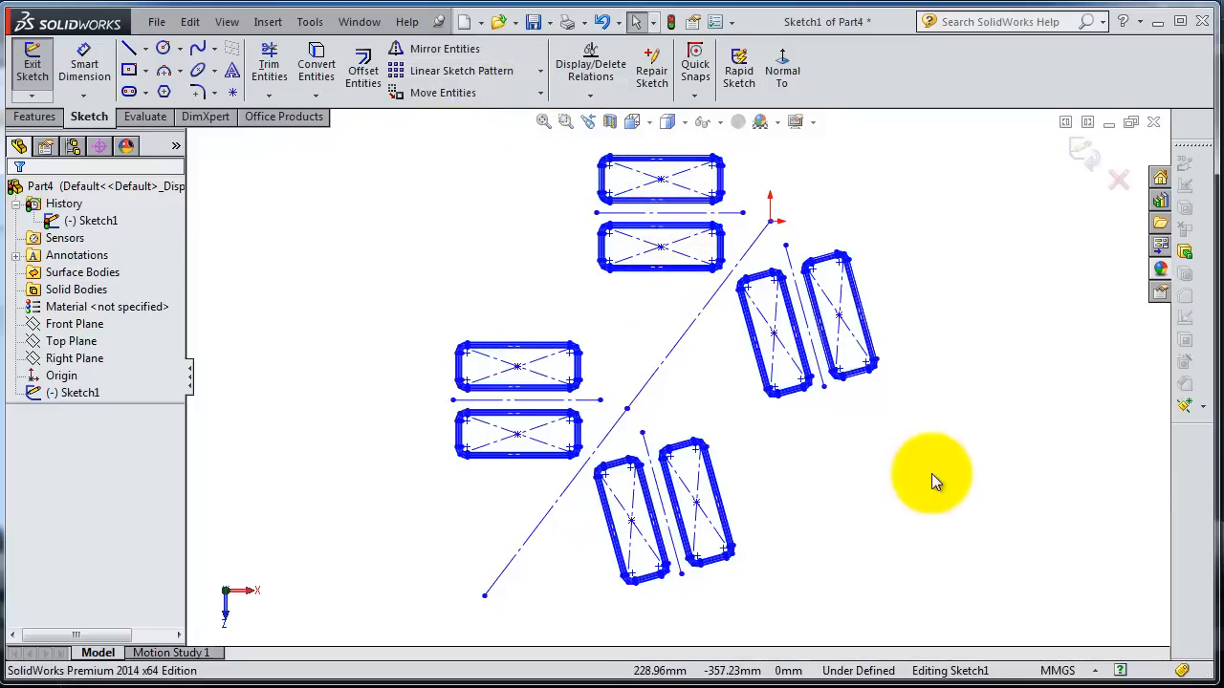
mouse_move(741, 234)
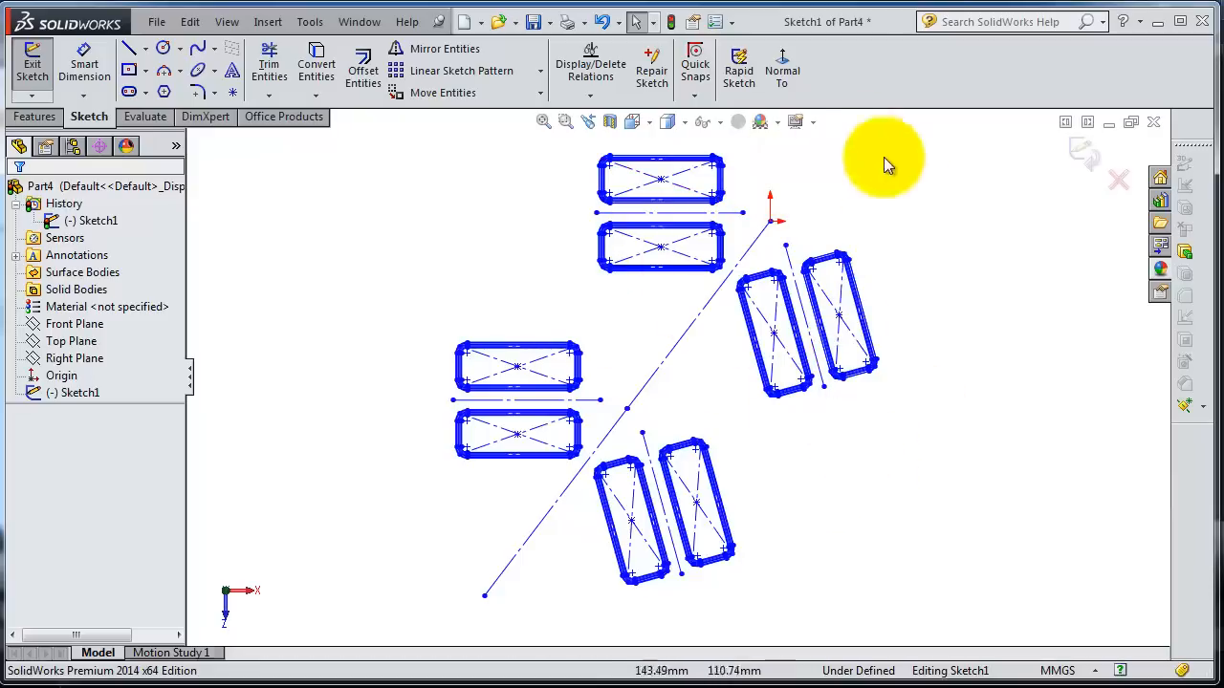
mouse_move(798, 466)
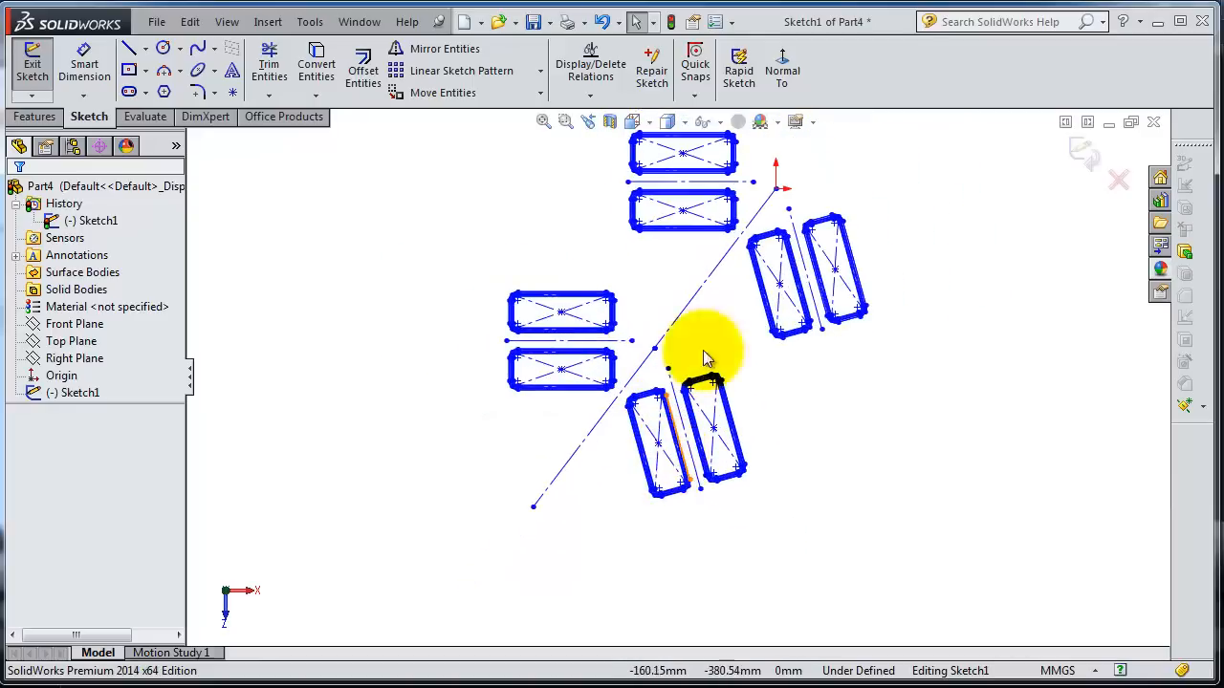
scroll(up, 3)
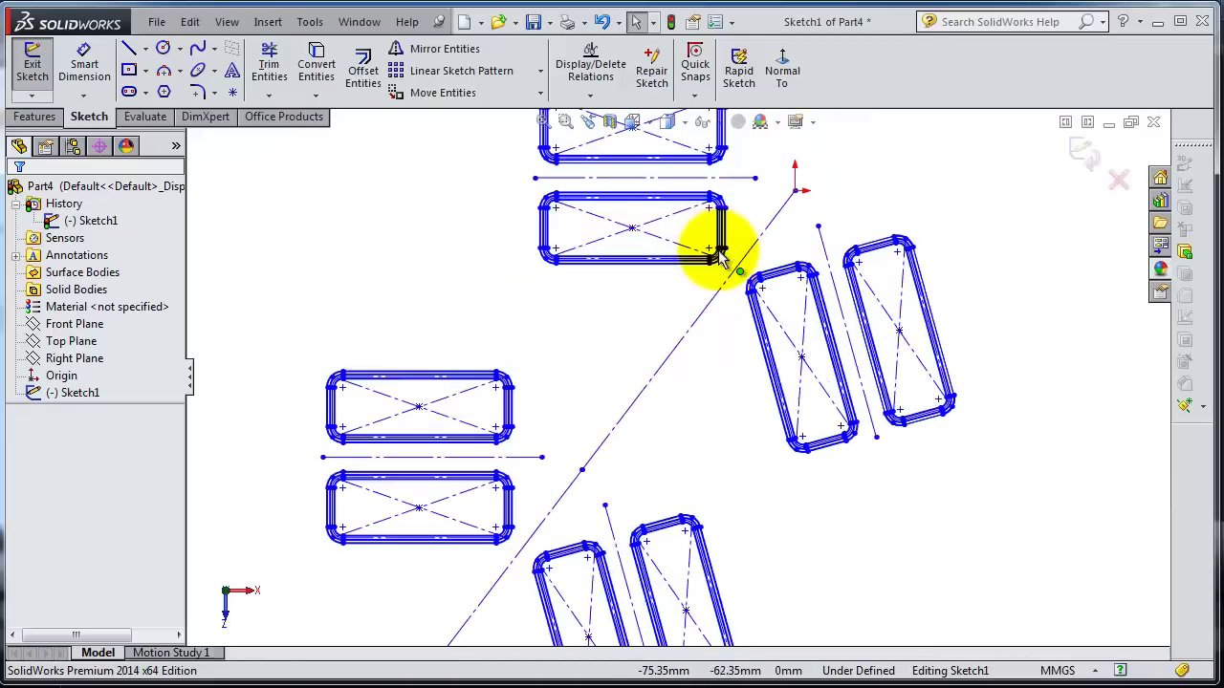